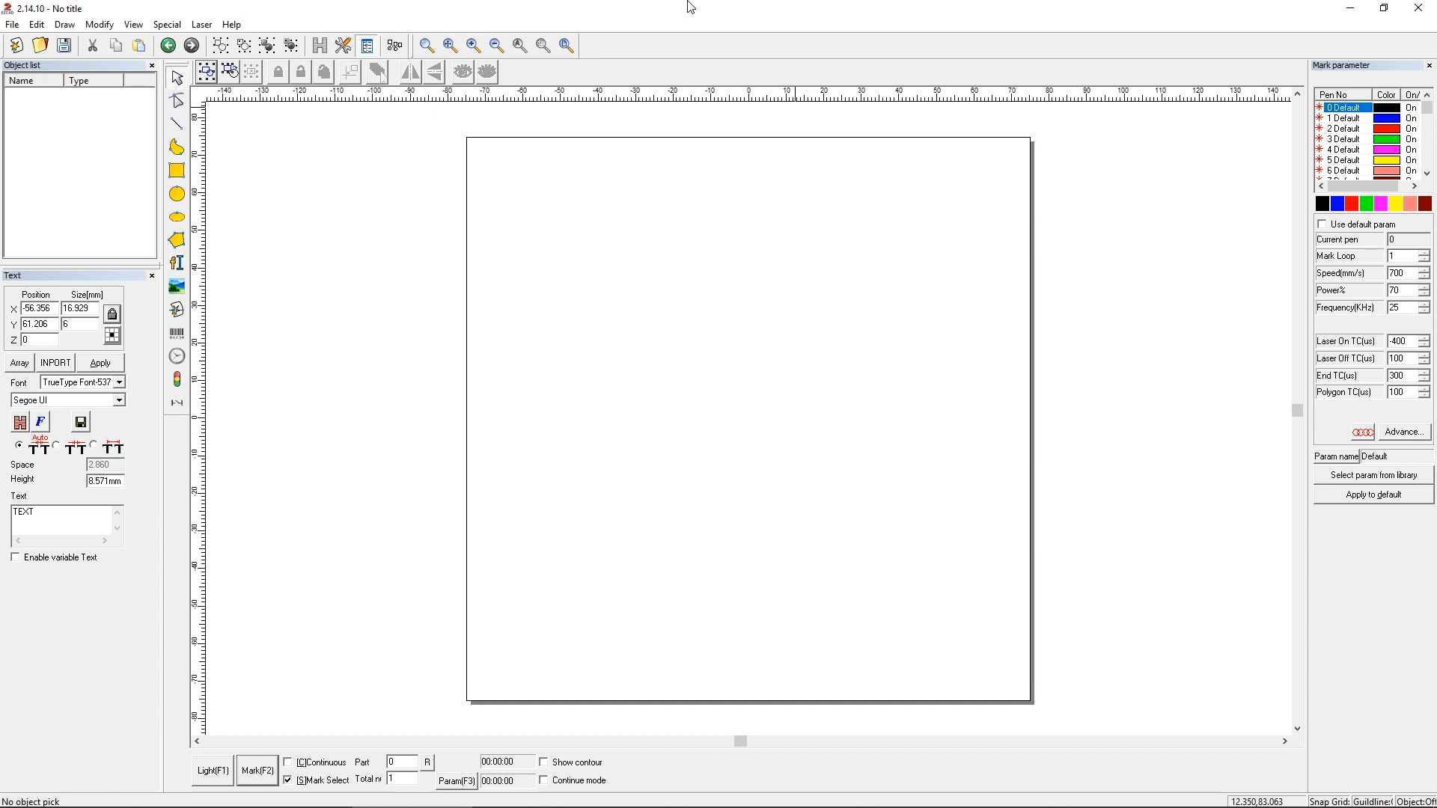
pyautogui.moveTo(657, 39)
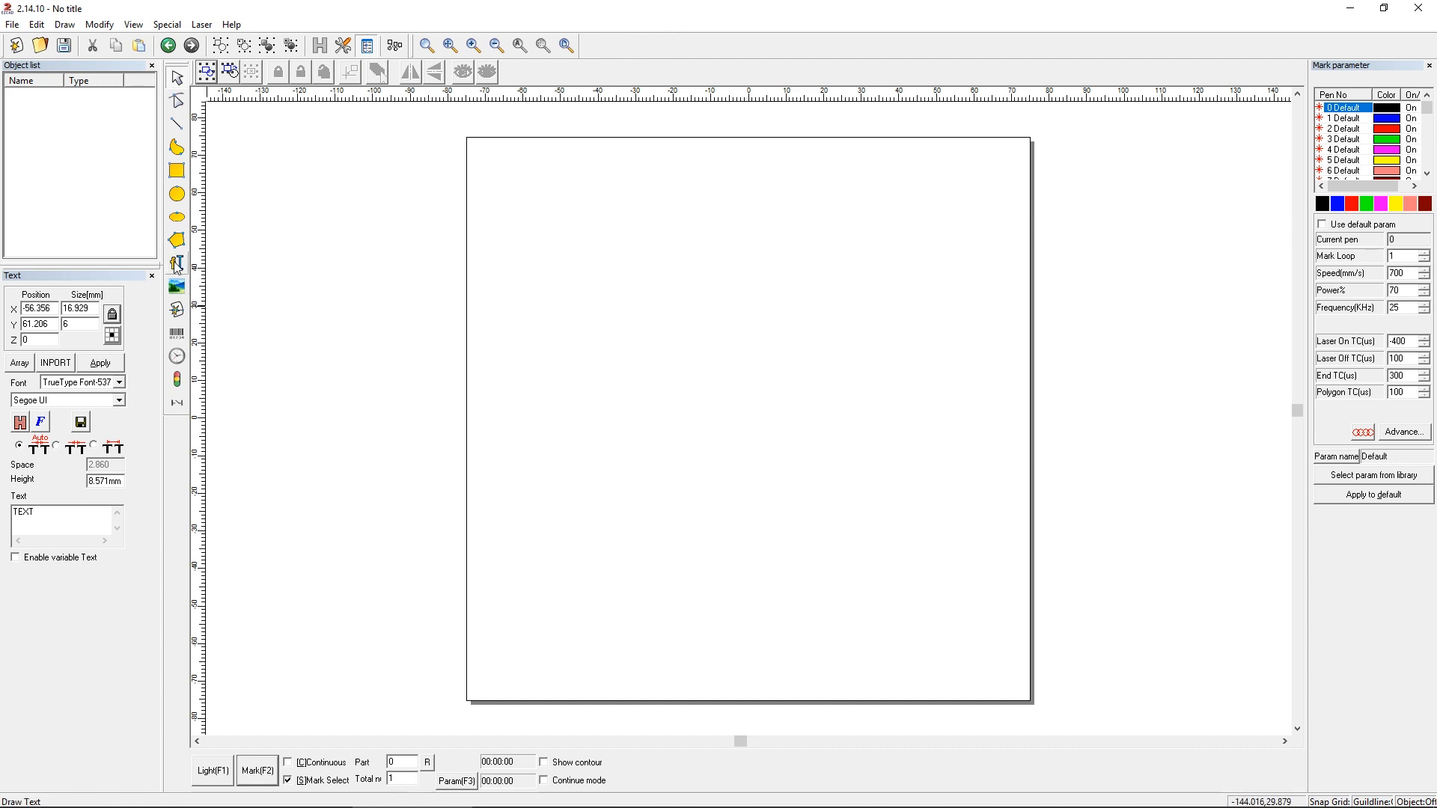
# - Place a TEXT object on the plate and set its font to size 6, Bold
pyautogui.click(99, 363)
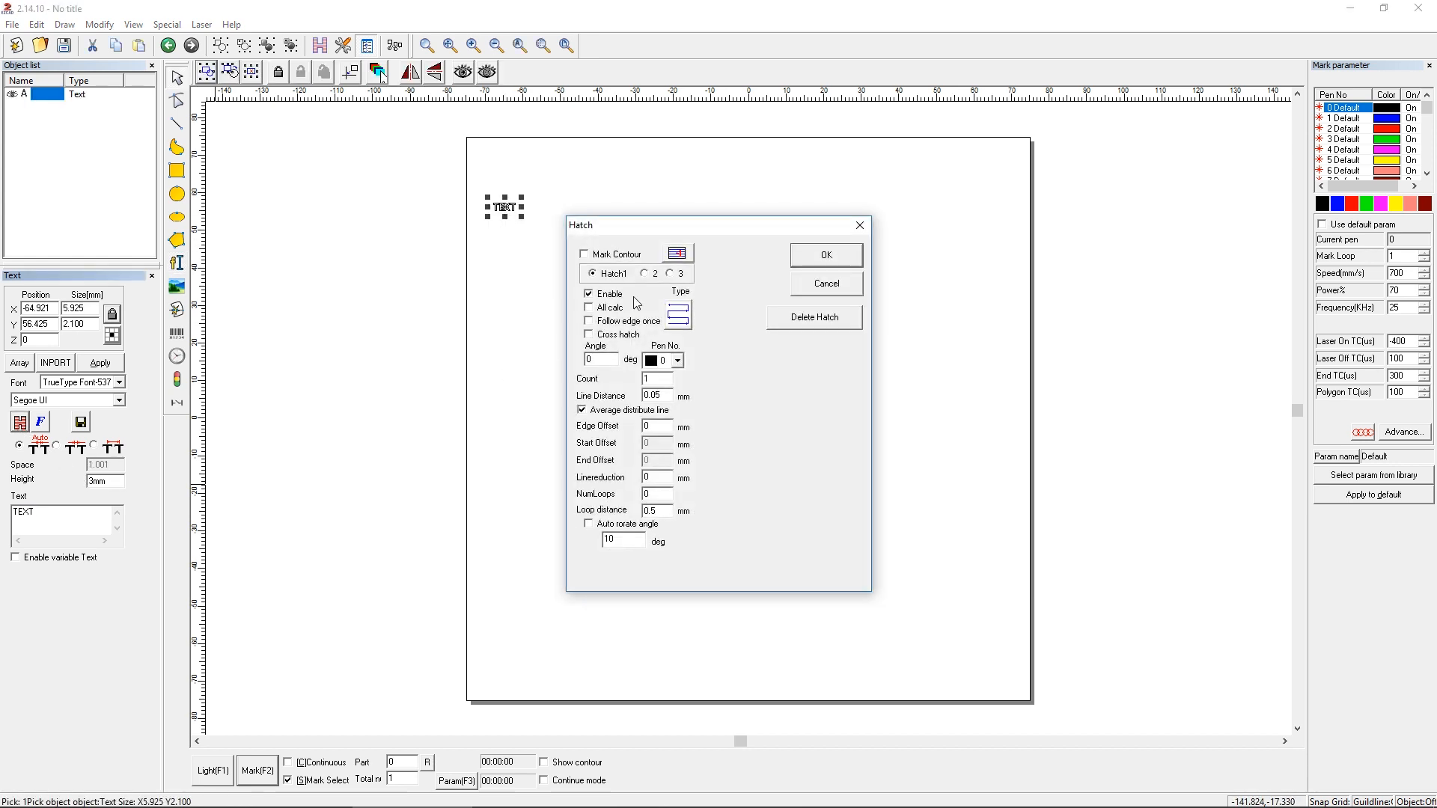
pyautogui.click(826, 284)
pyautogui.write('6')
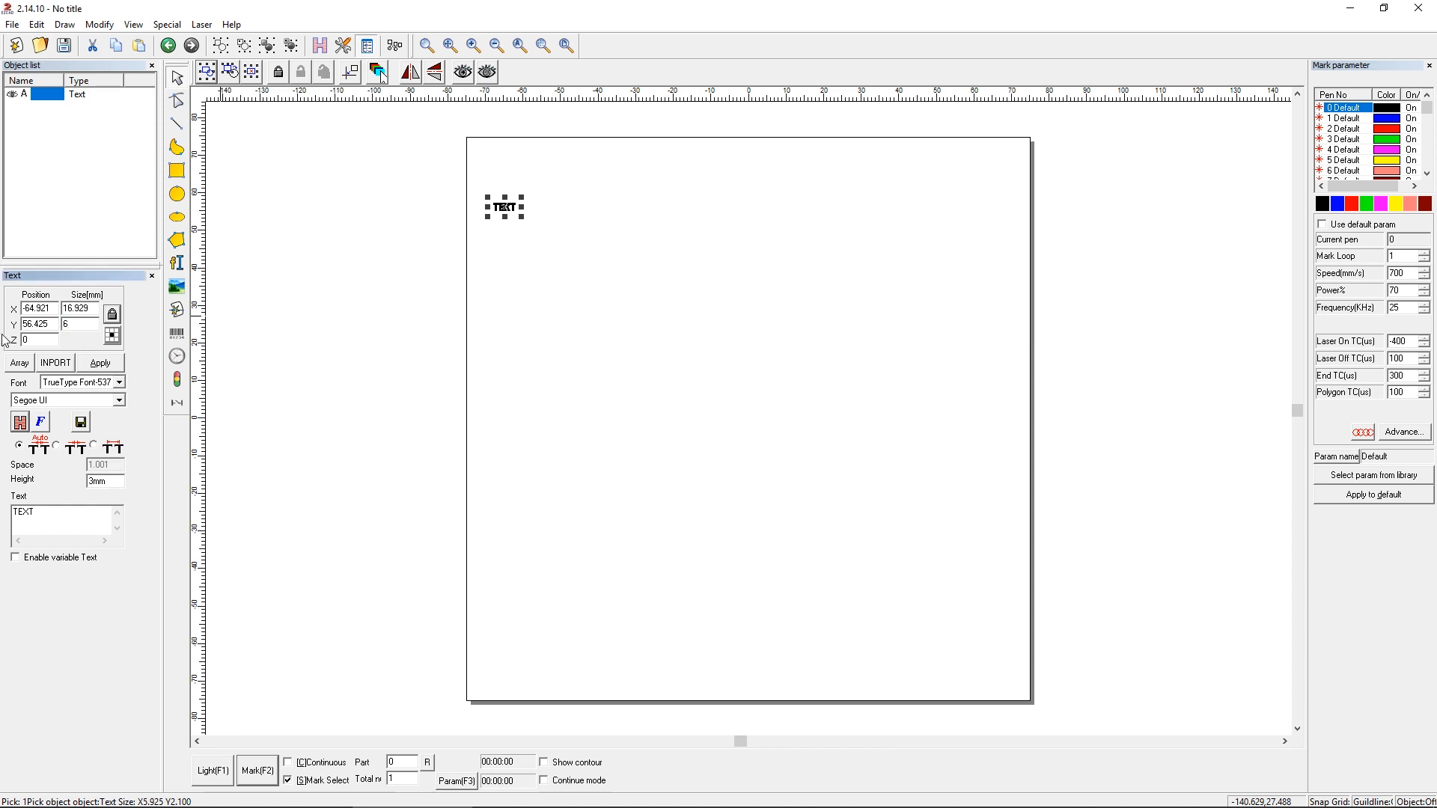
pyautogui.click(99, 362)
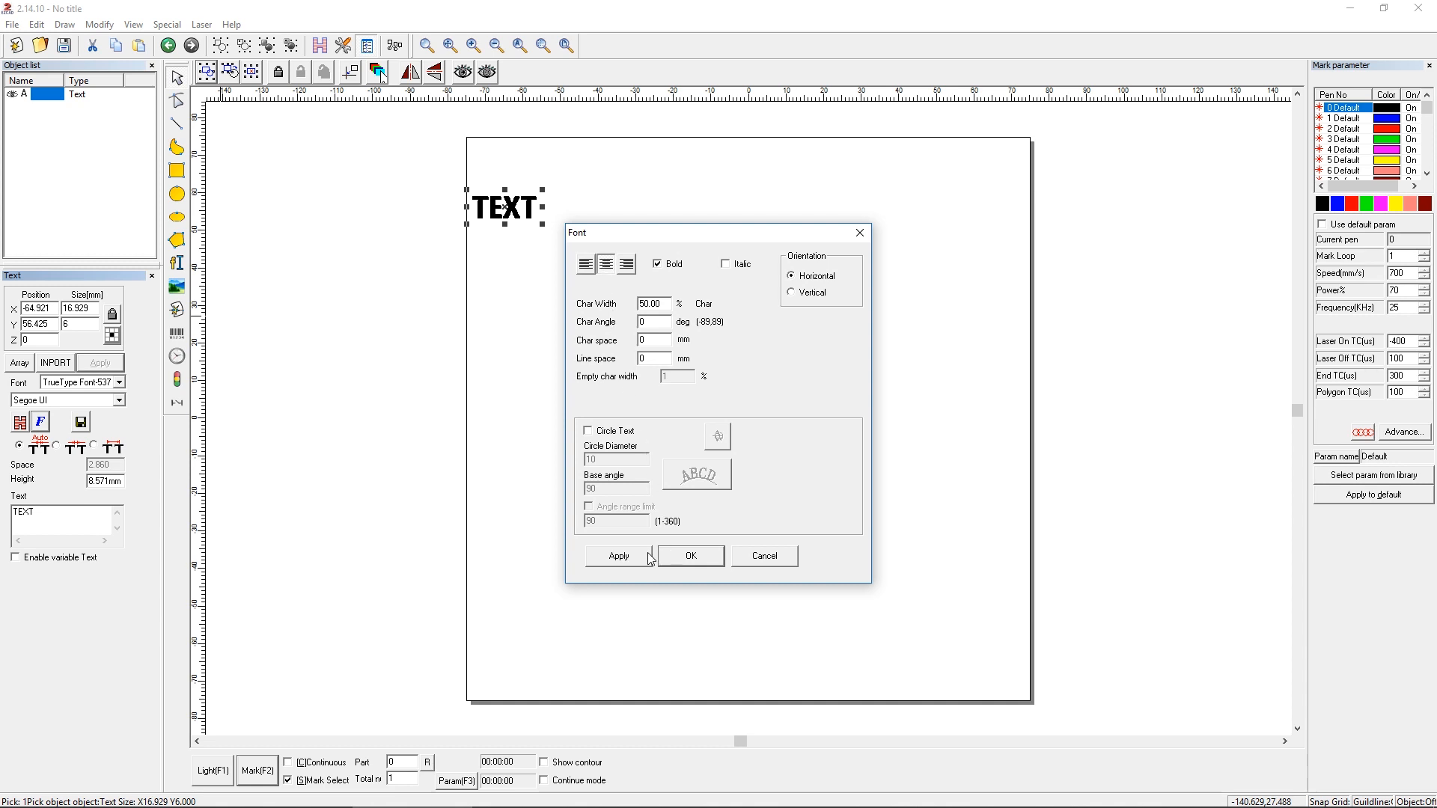
pyautogui.click(691, 556)
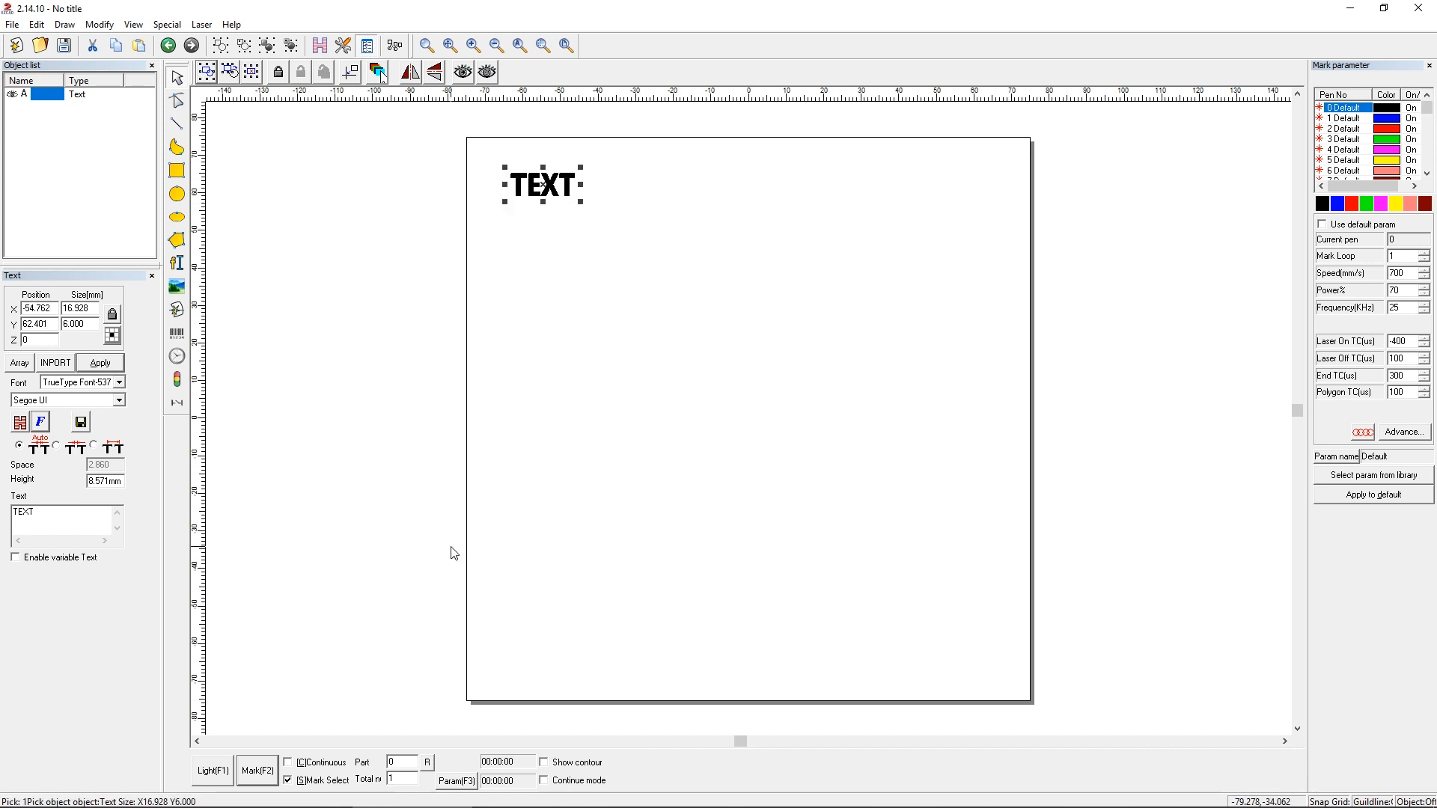
pyautogui.moveTo(56, 543)
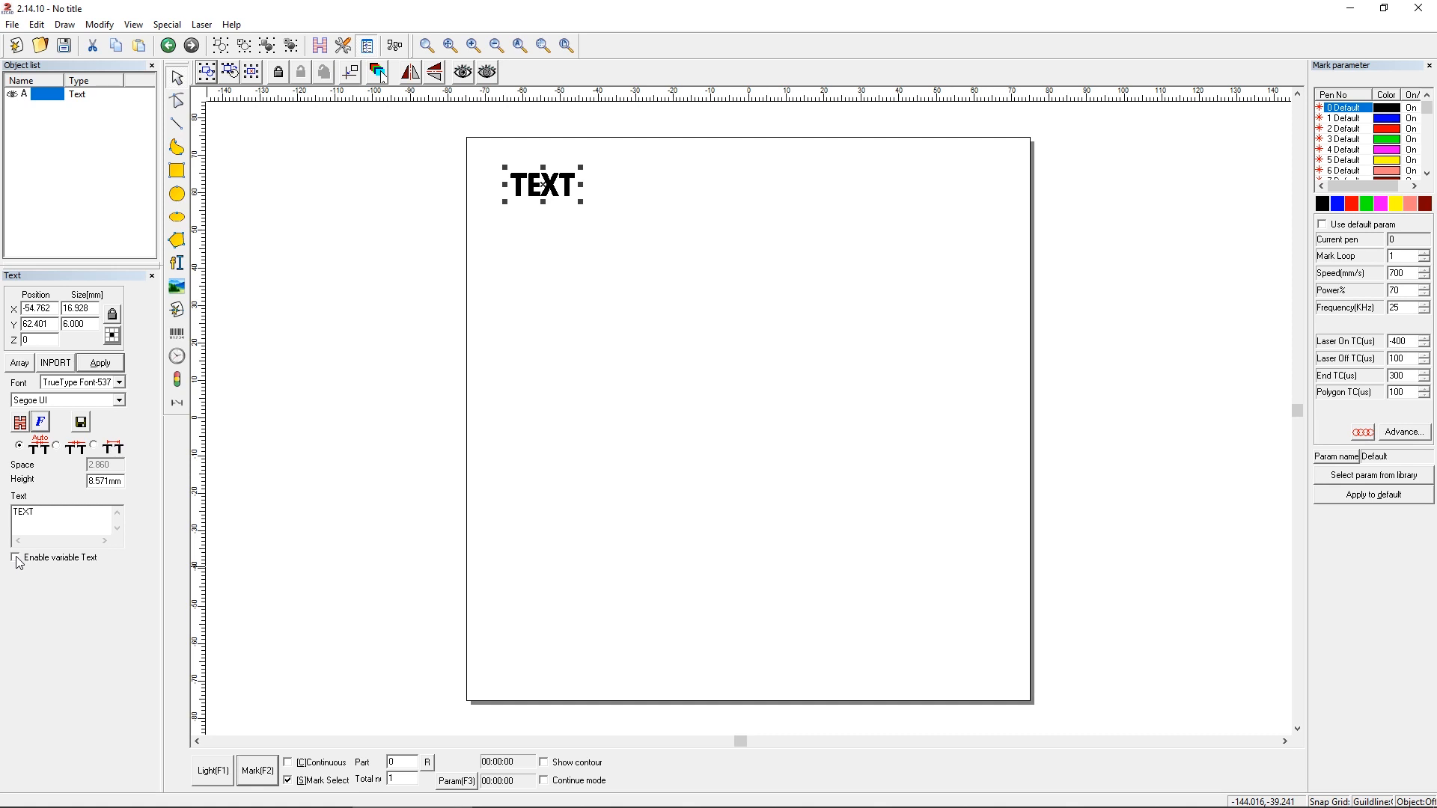
# - Enable variable text for the bold TEXT object
pyautogui.click(14, 558)
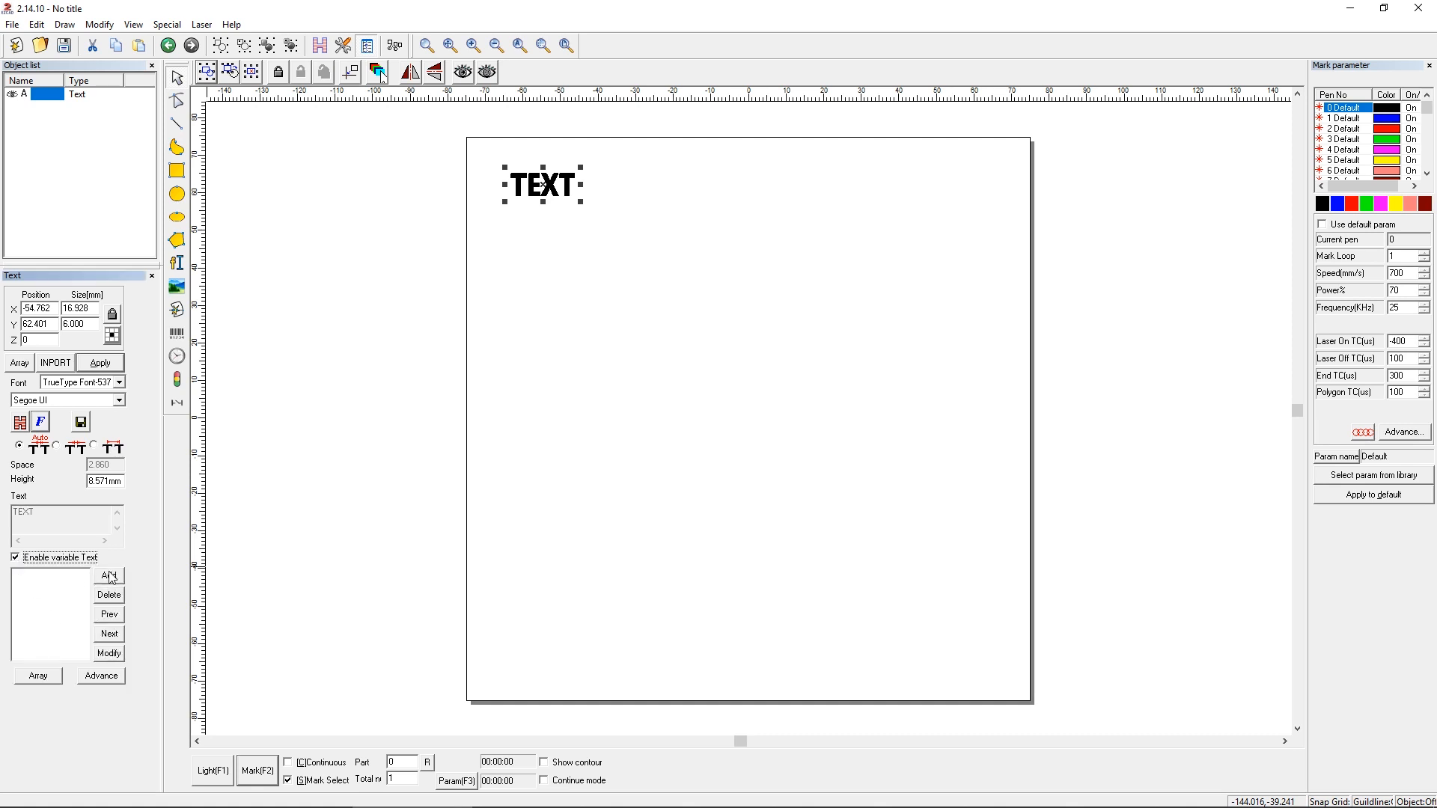
# - Add a variable text element of File type and browse for its data file
pyautogui.click(108, 575)
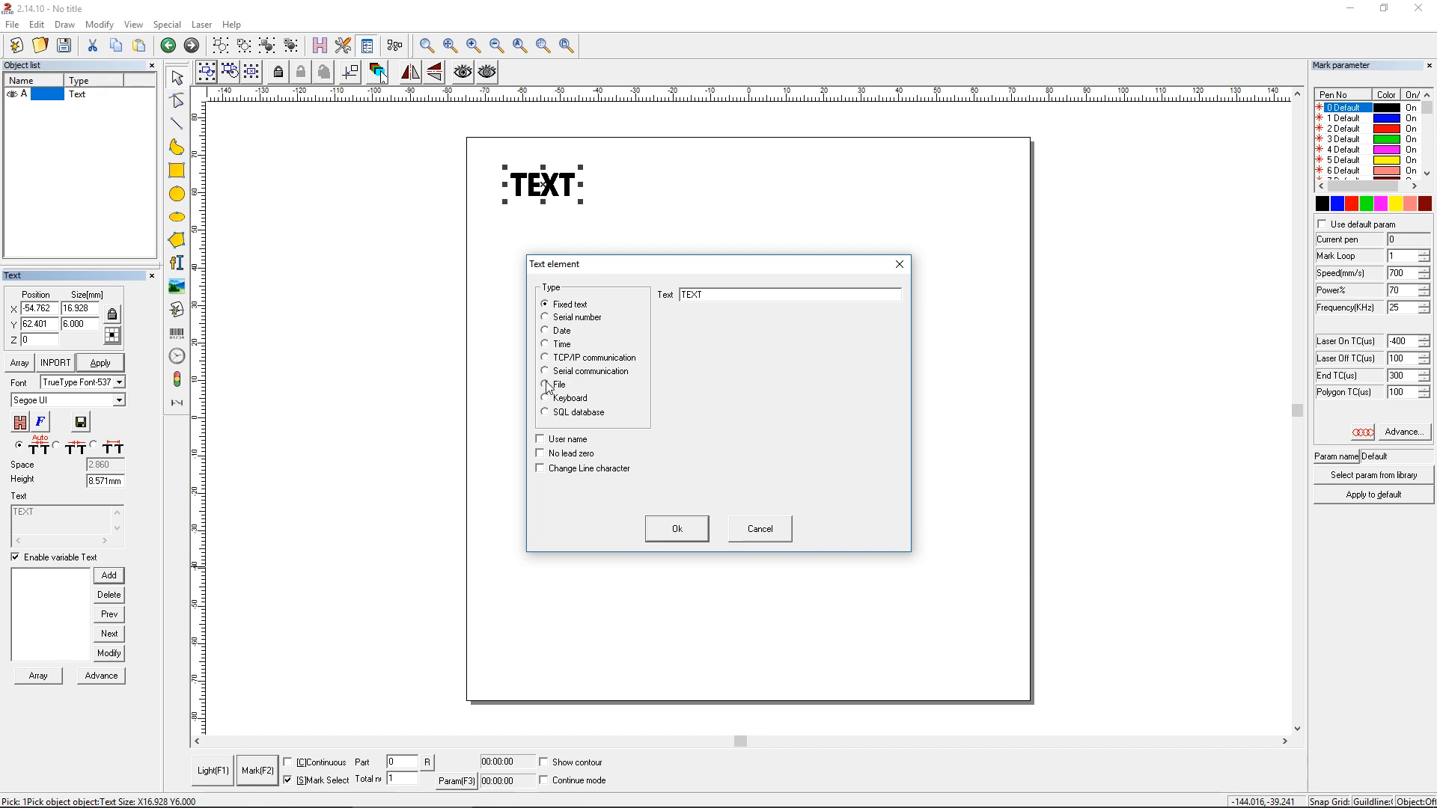
pyautogui.click(544, 384)
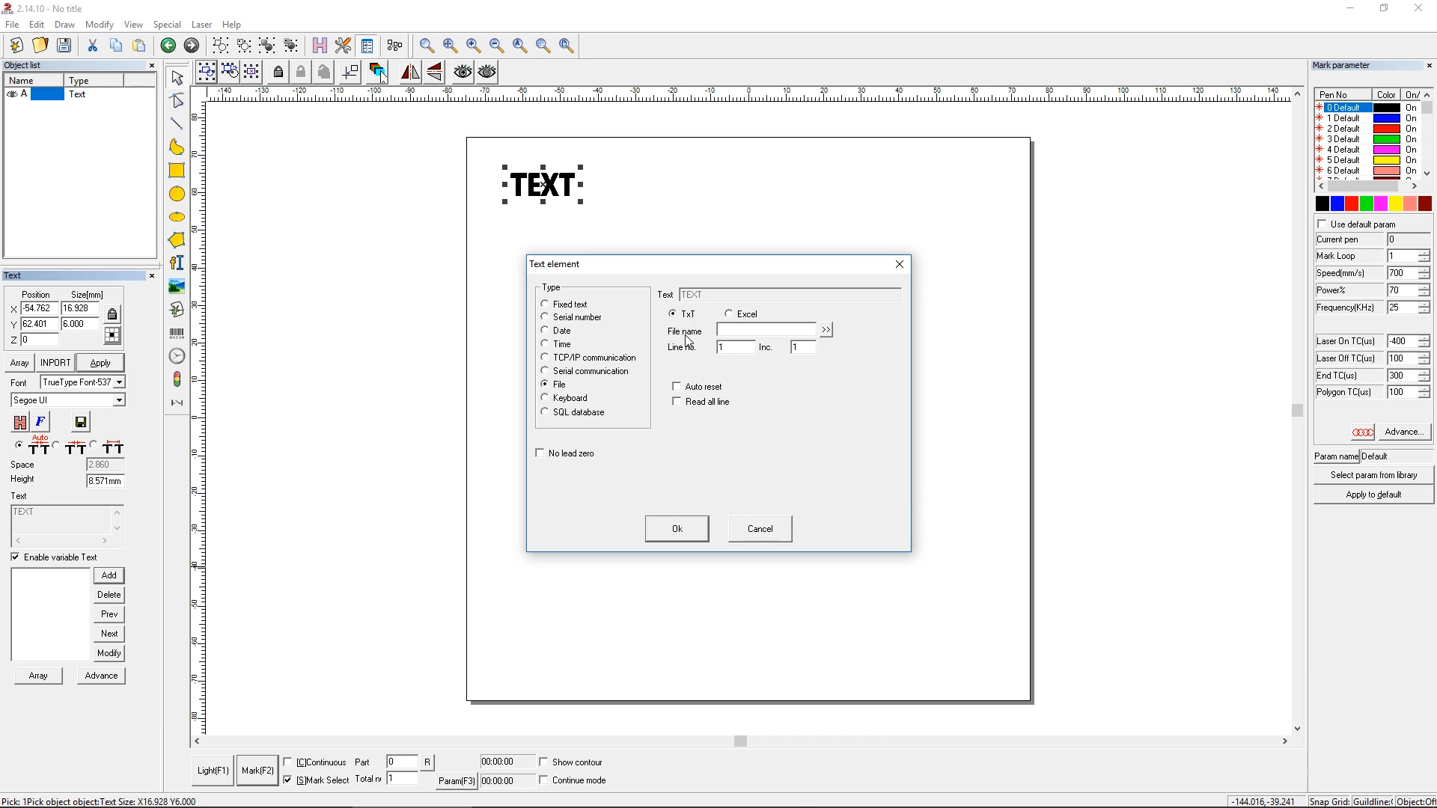
pyautogui.click(824, 329)
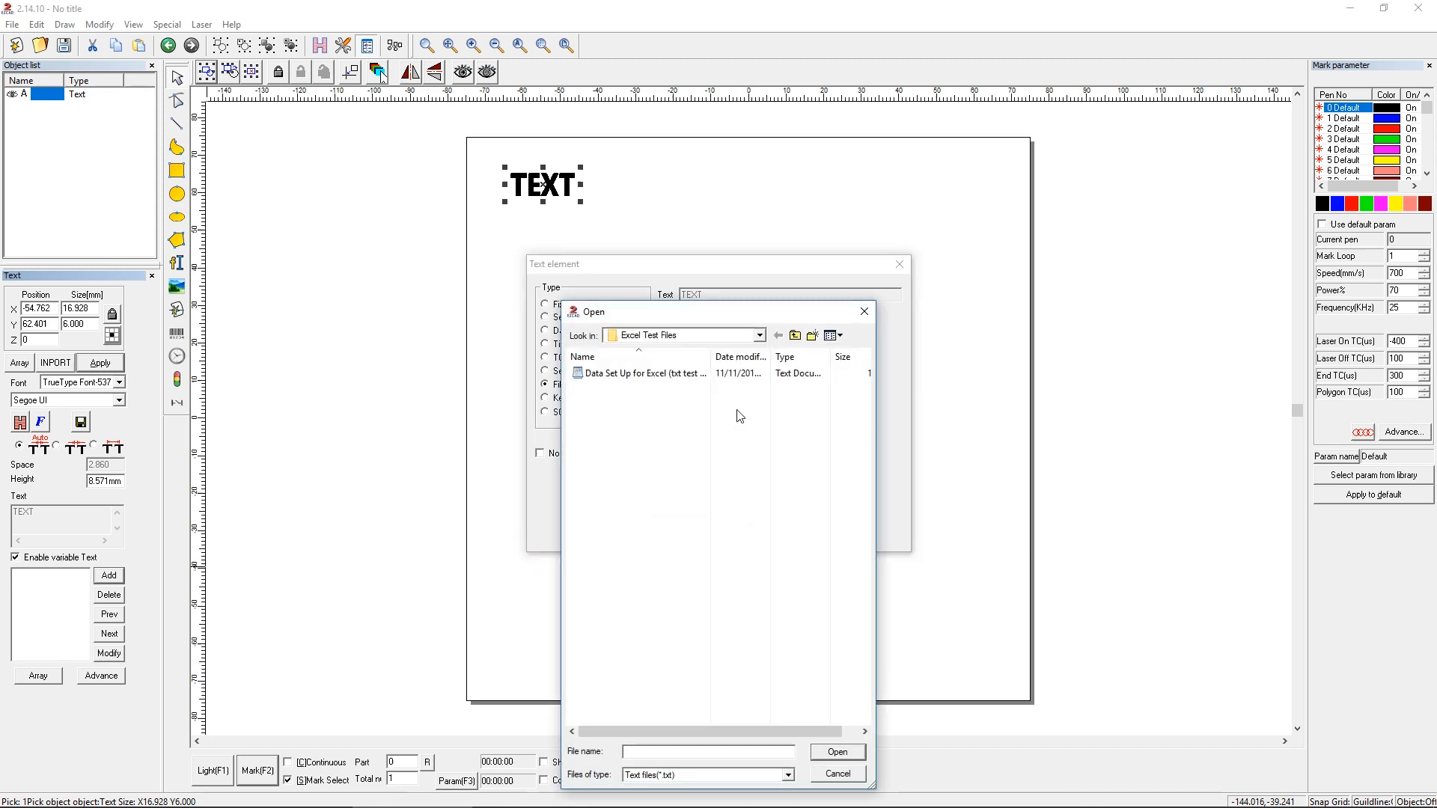
# - Switch the source to Excel and select Student Locker Numbers.xls as the data workbook
pyautogui.click(838, 773)
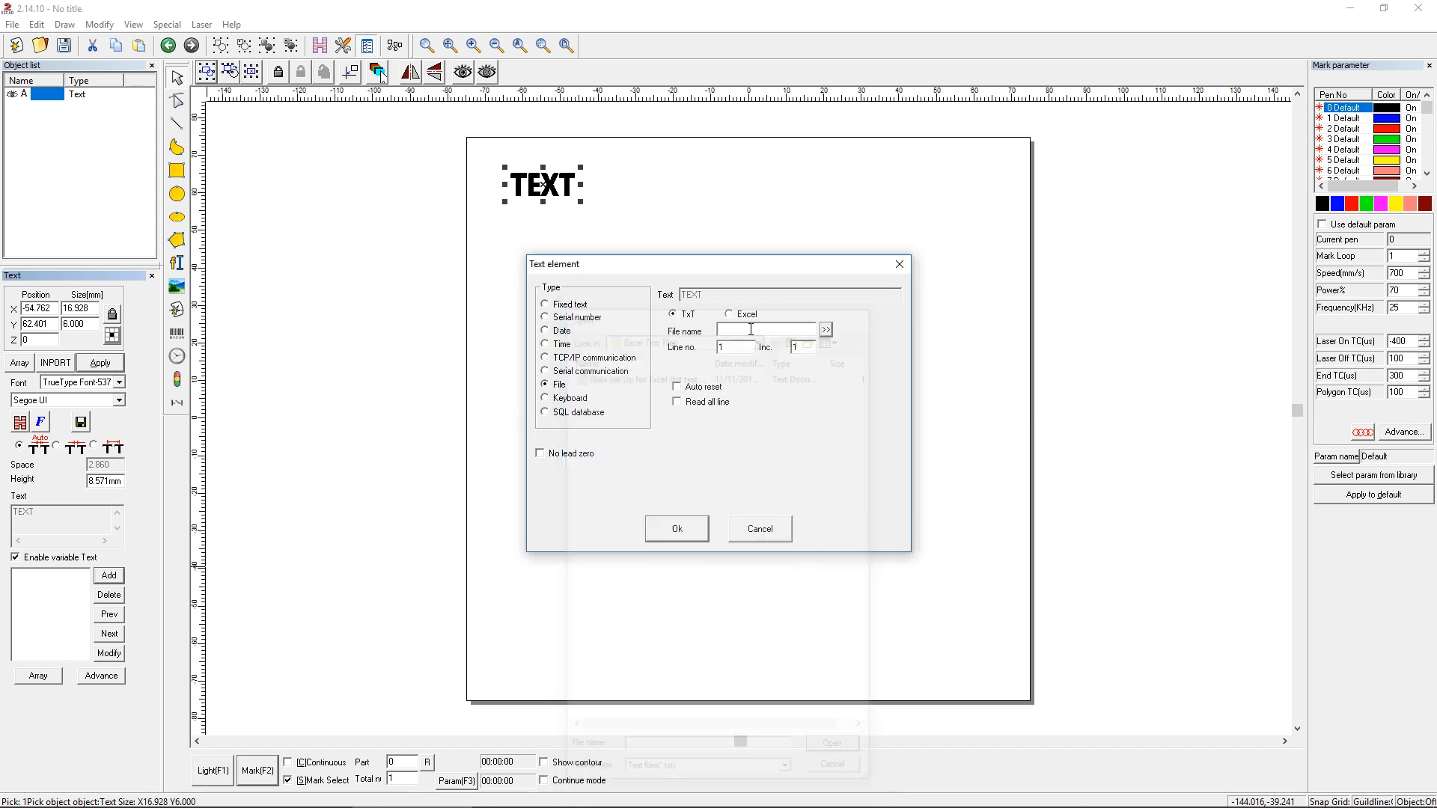
pyautogui.click(825, 329)
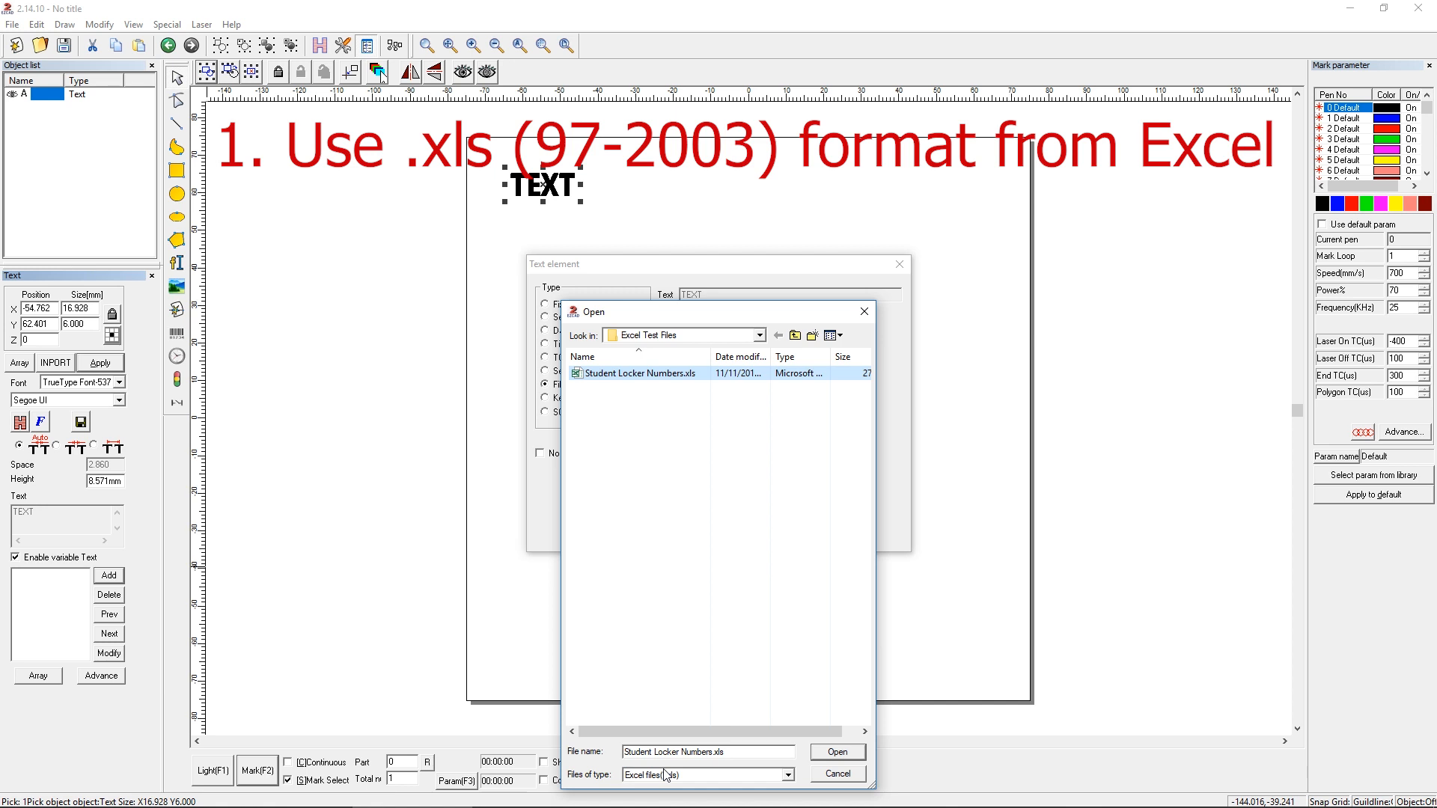
pyautogui.click(837, 751)
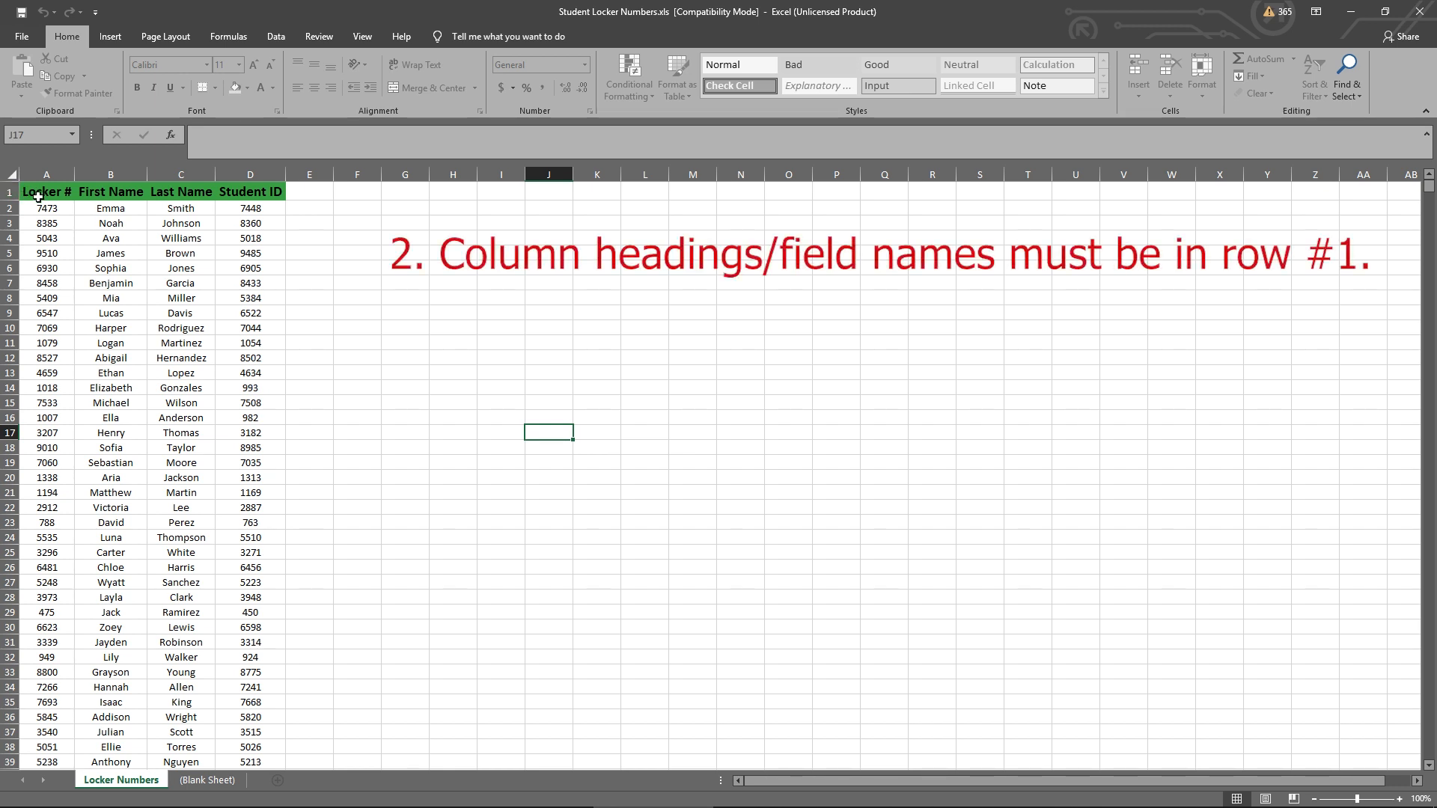
# - Switch to the workbook's blank second sheet
pyautogui.click(208, 779)
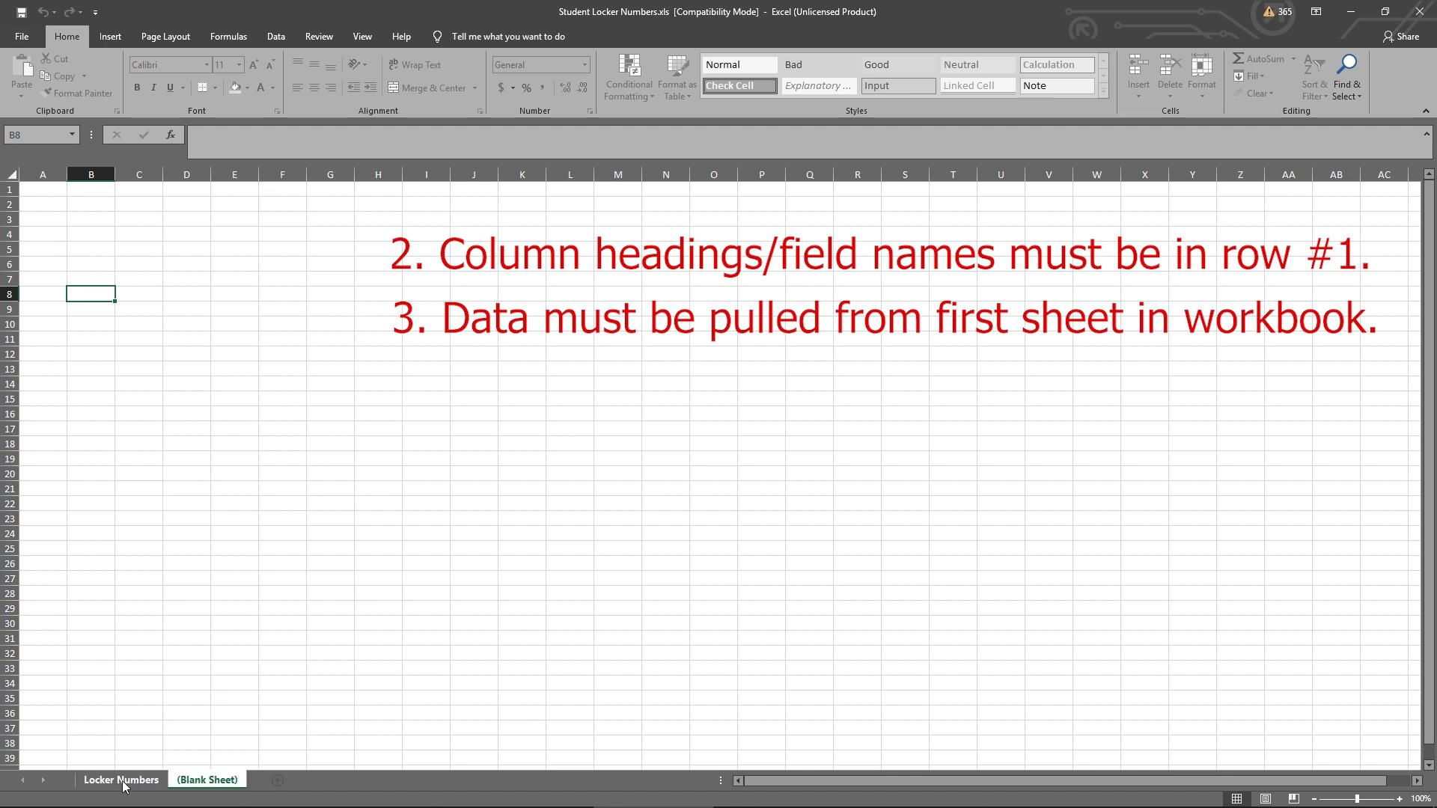
# - Return to the Locker Numbers sheet with the locker data
pyautogui.click(120, 780)
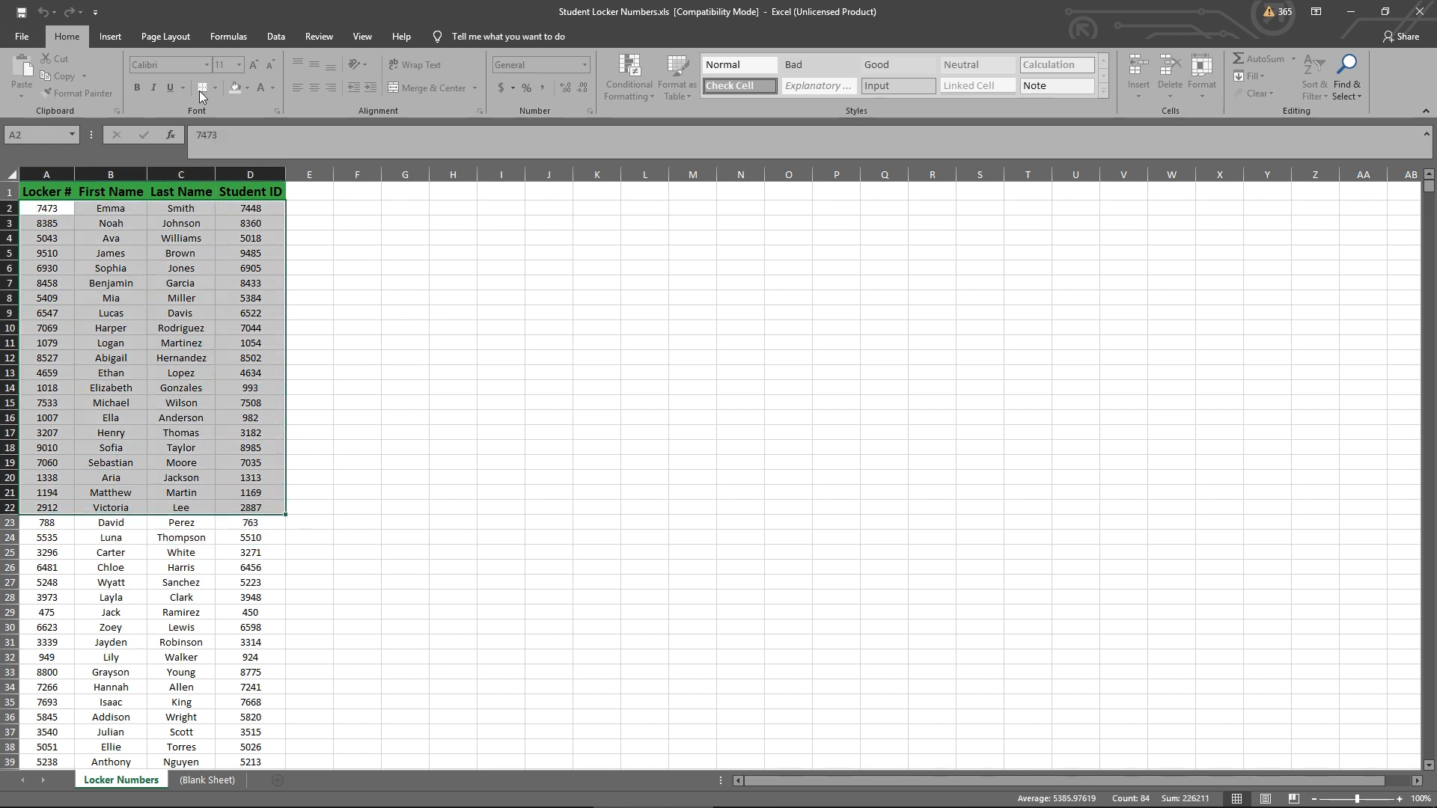
pyautogui.moveTo(45, 532)
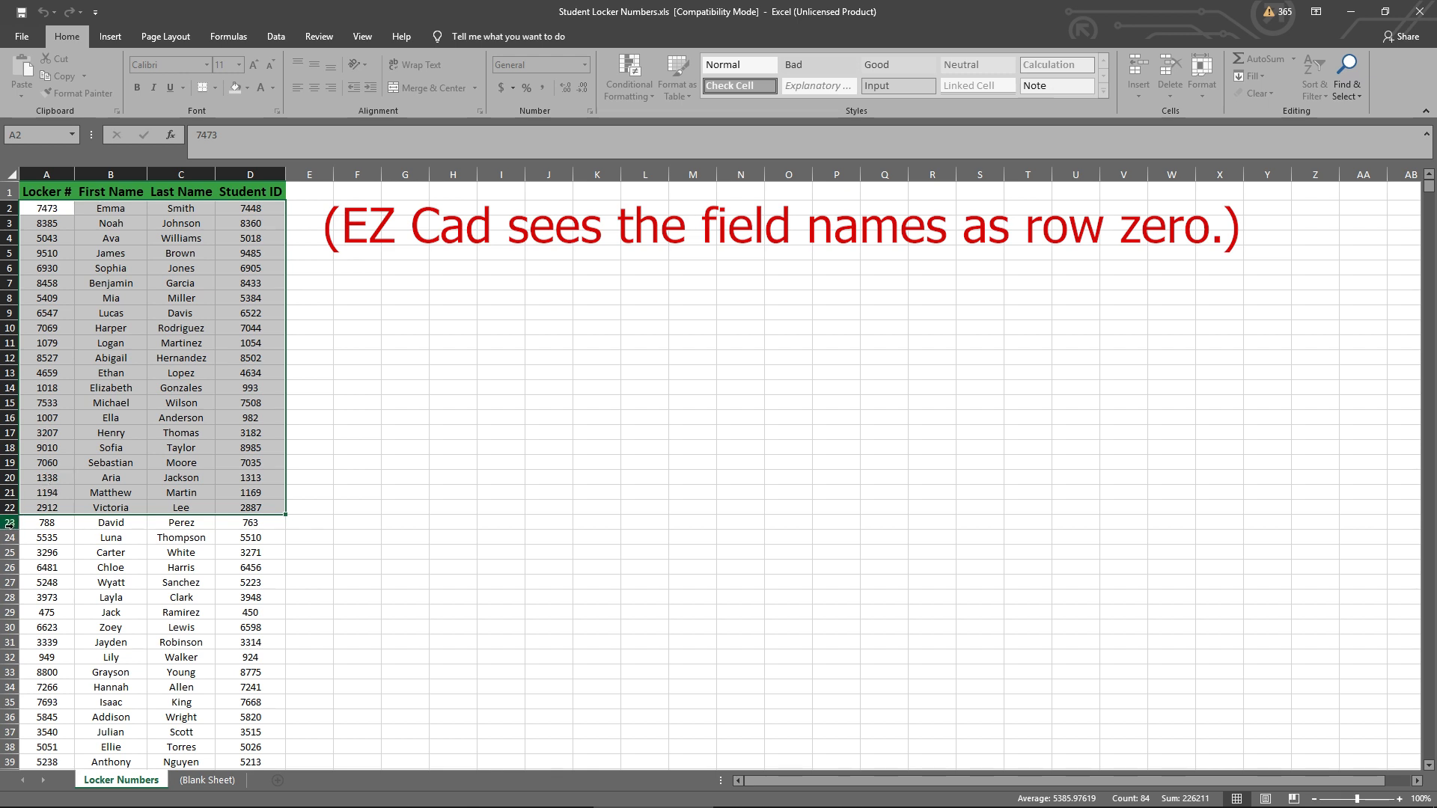
pyautogui.moveTo(32, 525)
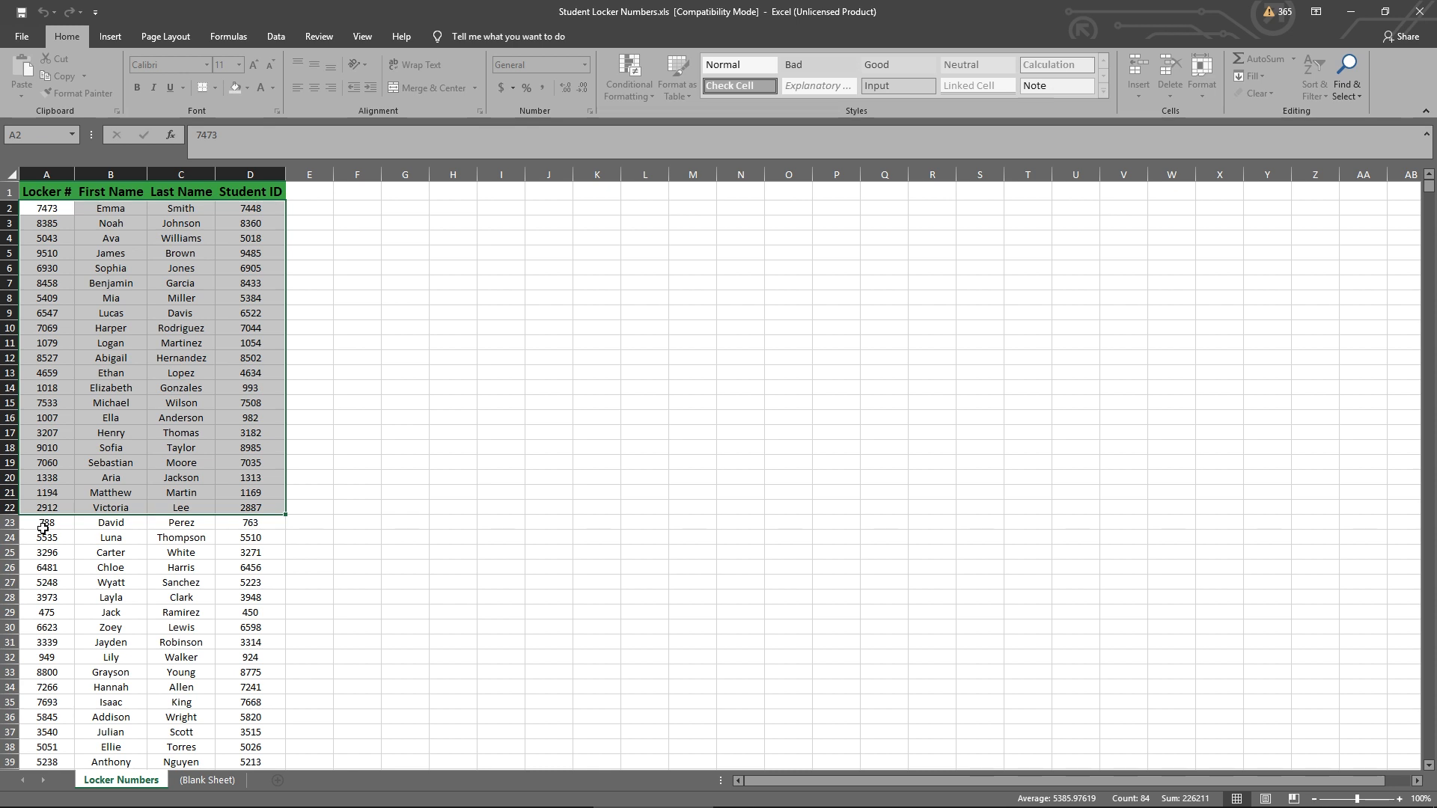
pyautogui.moveTo(48, 537)
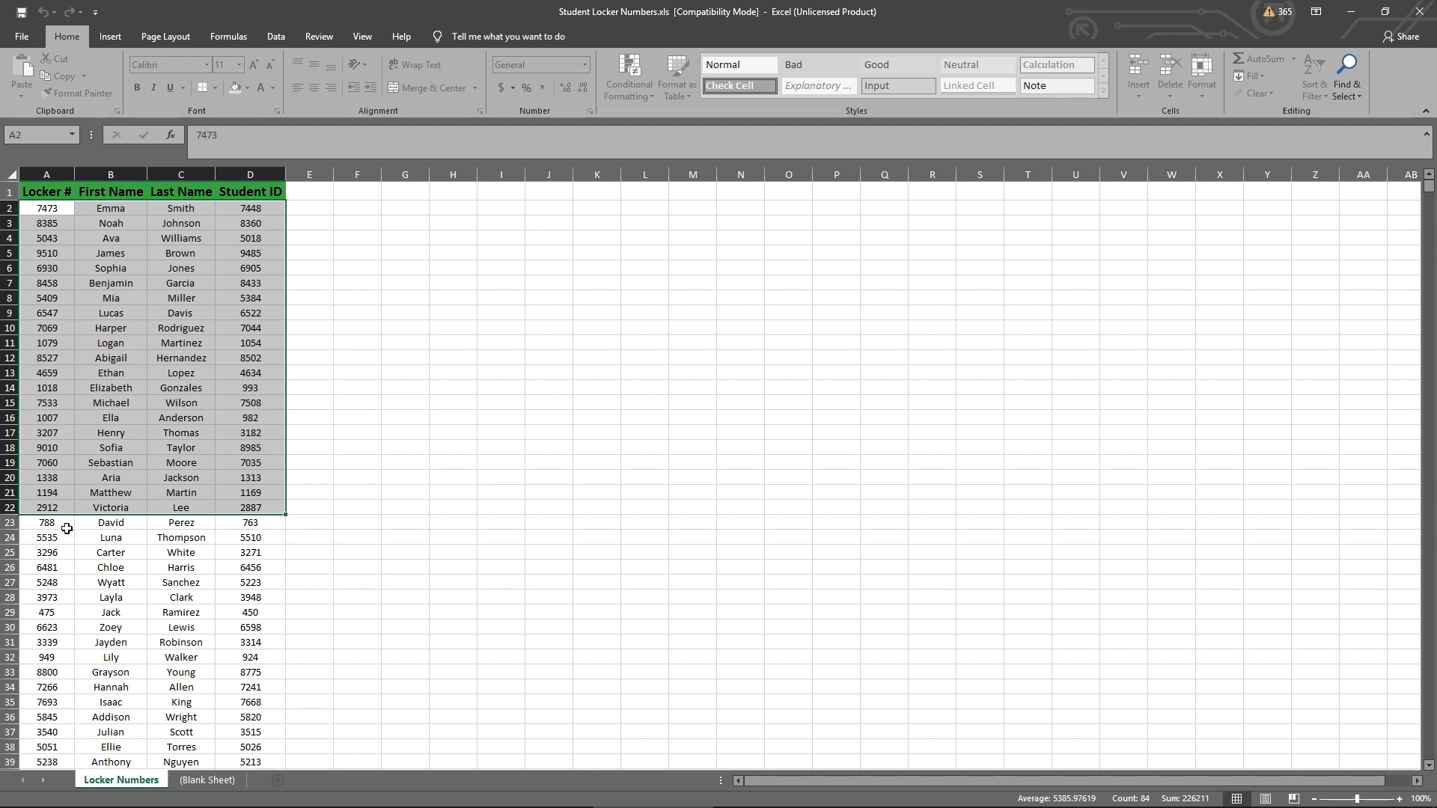
# - Set Line no. to 22 and choose Locker # as the field name
pyautogui.click(45, 522)
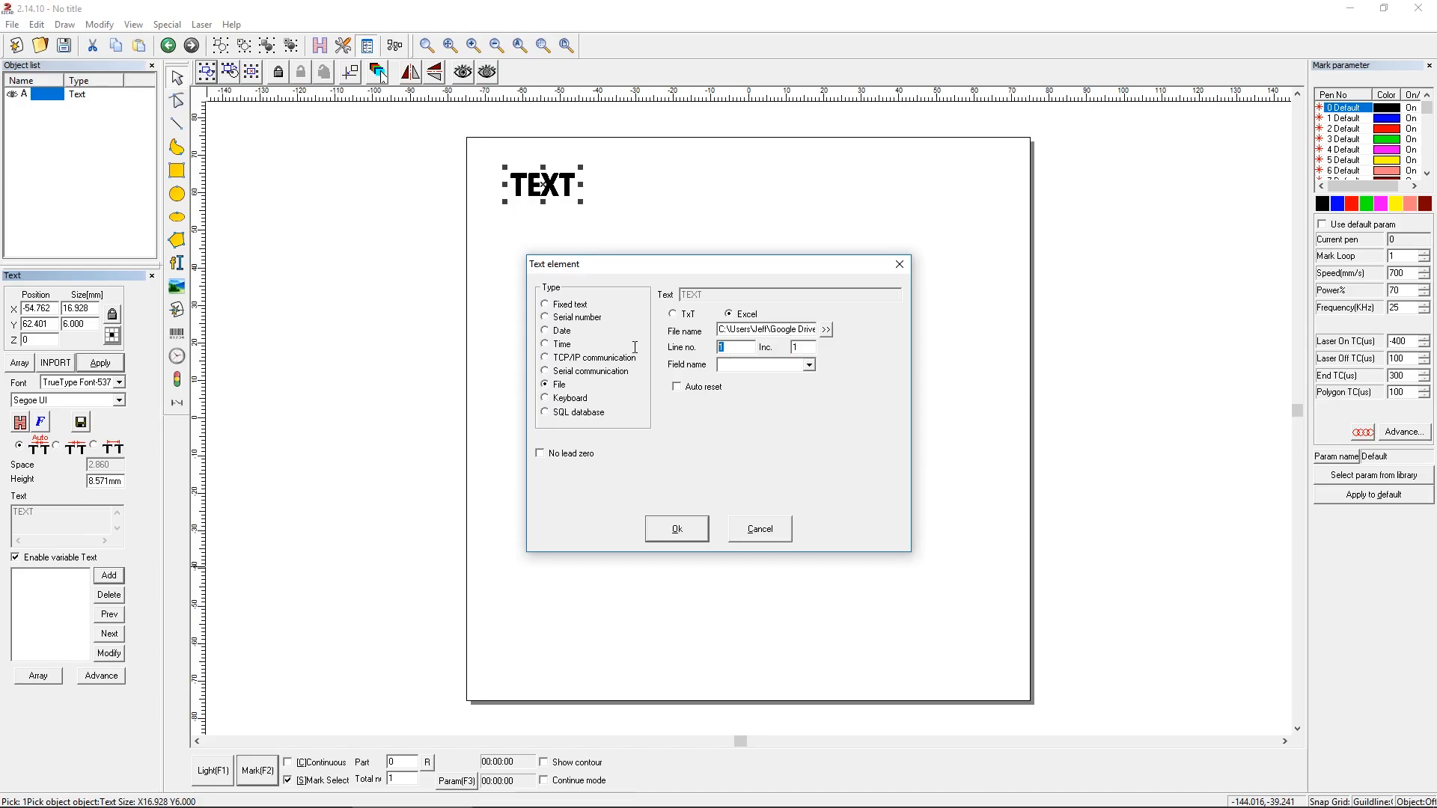
pyautogui.write('22')
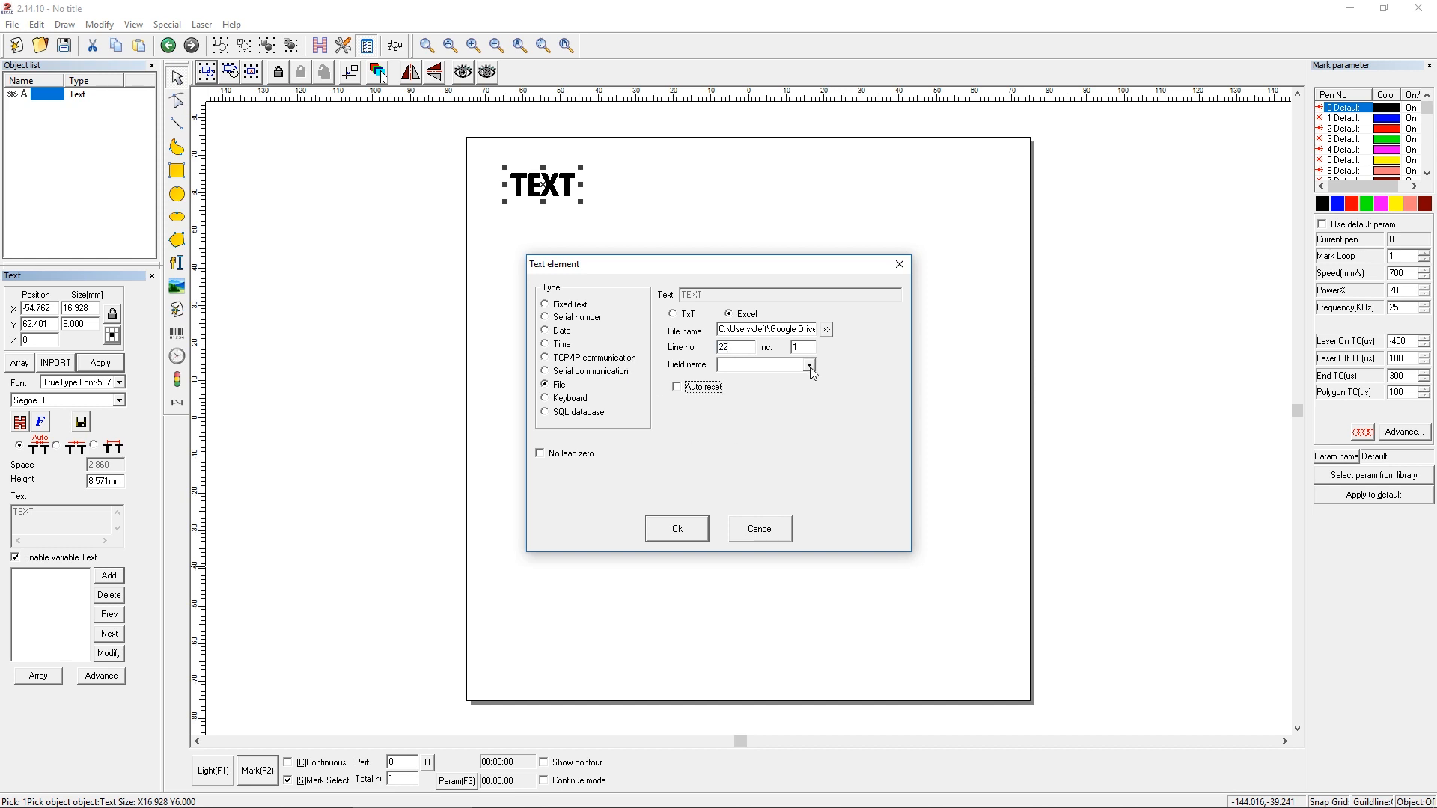
pyautogui.click(810, 366)
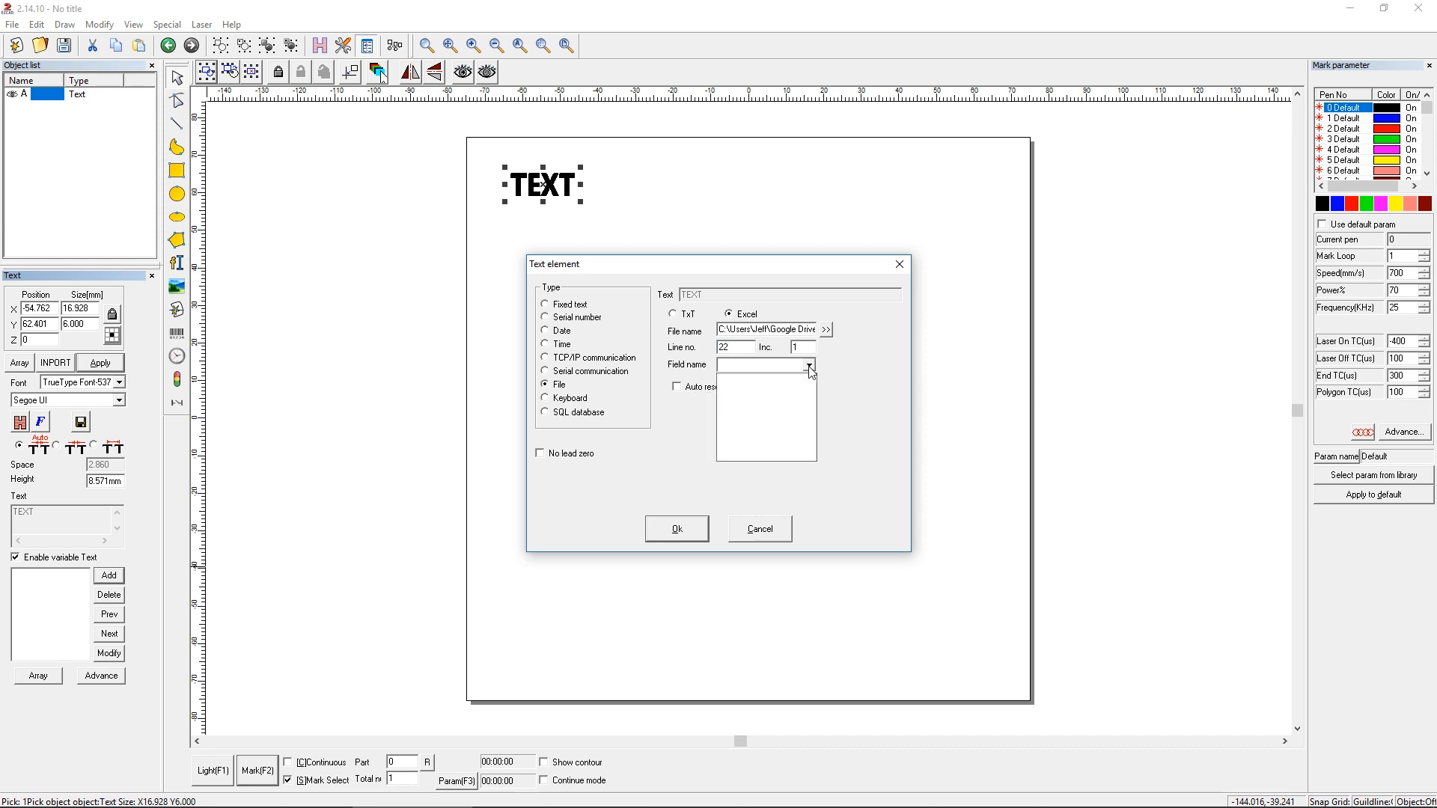
pyautogui.click(810, 365)
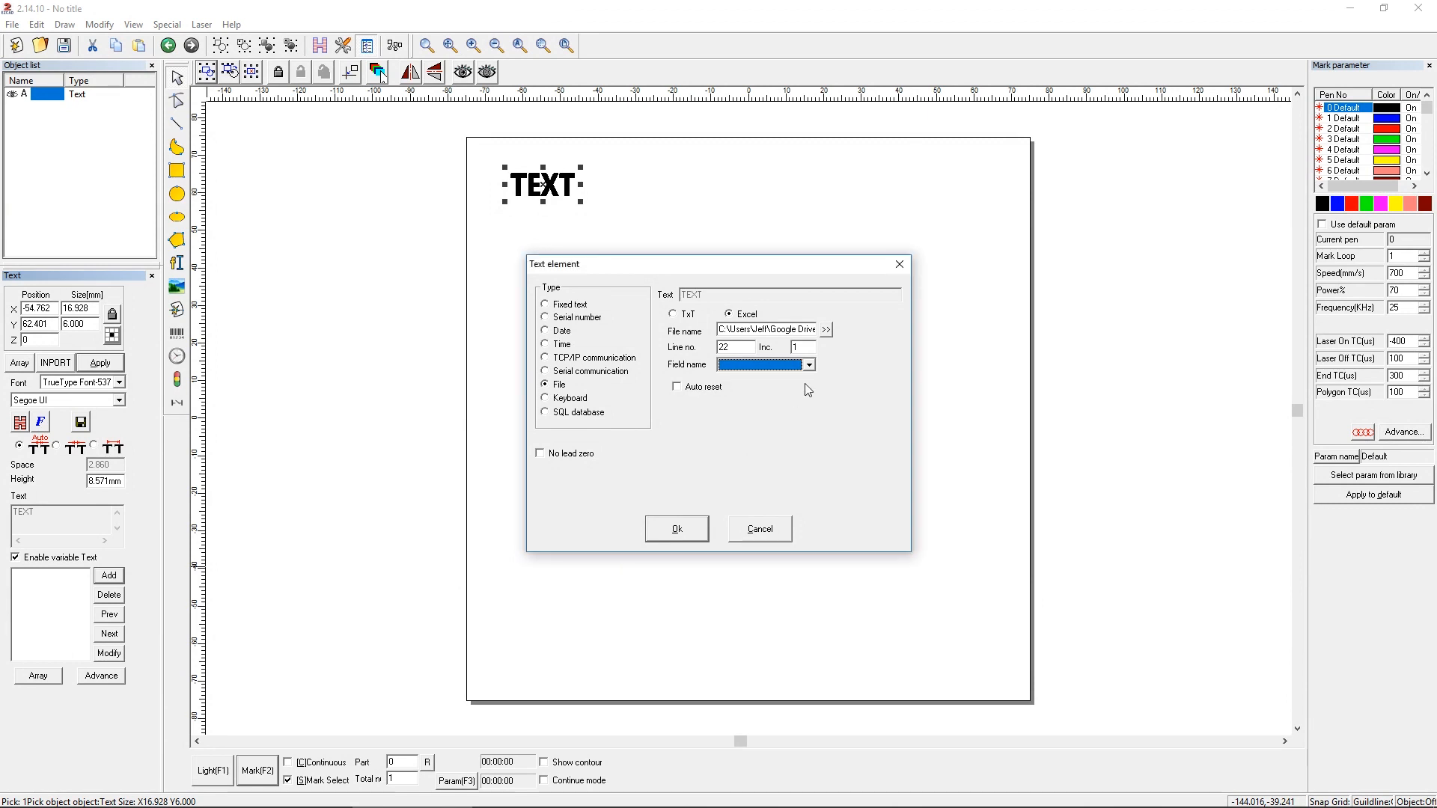
pyautogui.moveTo(849, 355)
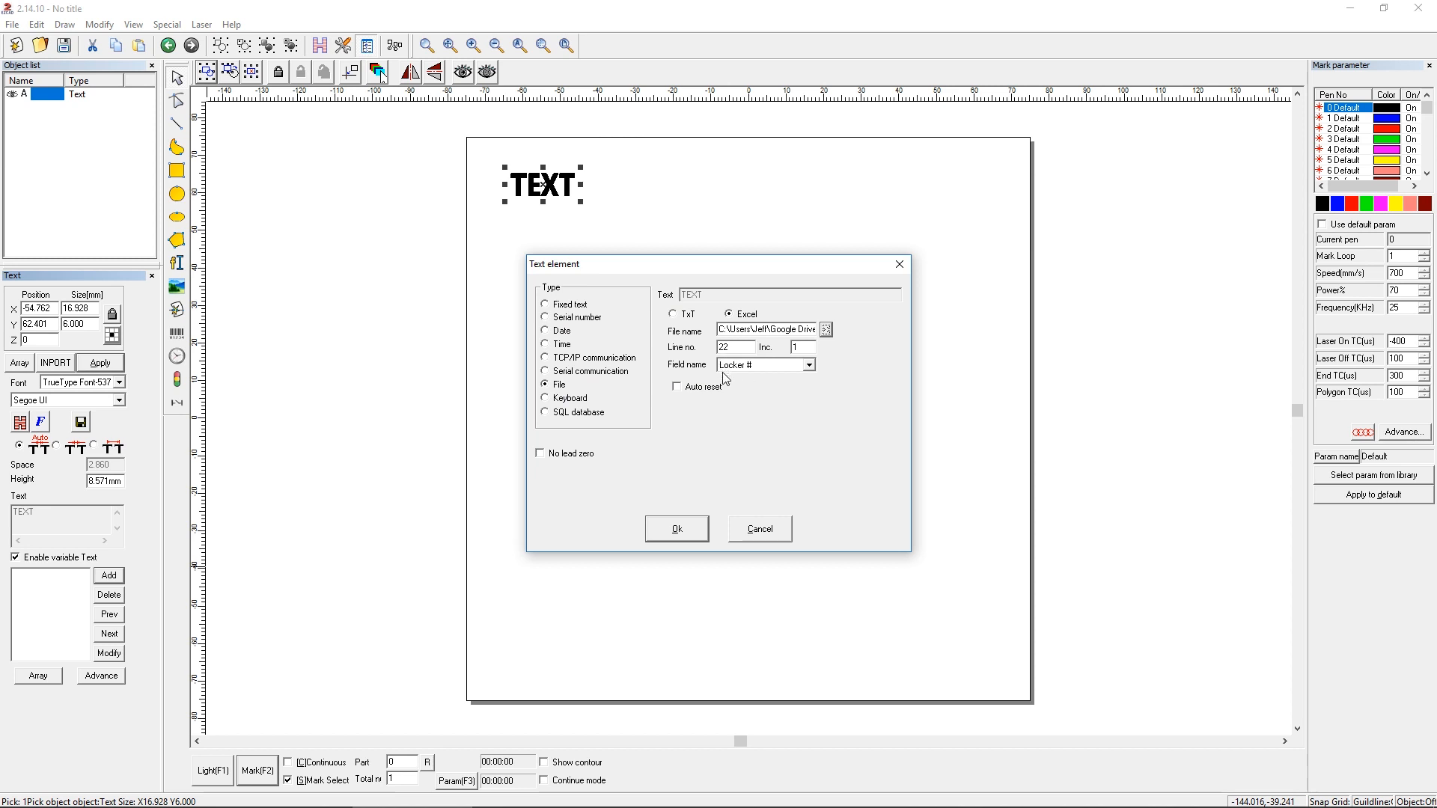
pyautogui.click(810, 364)
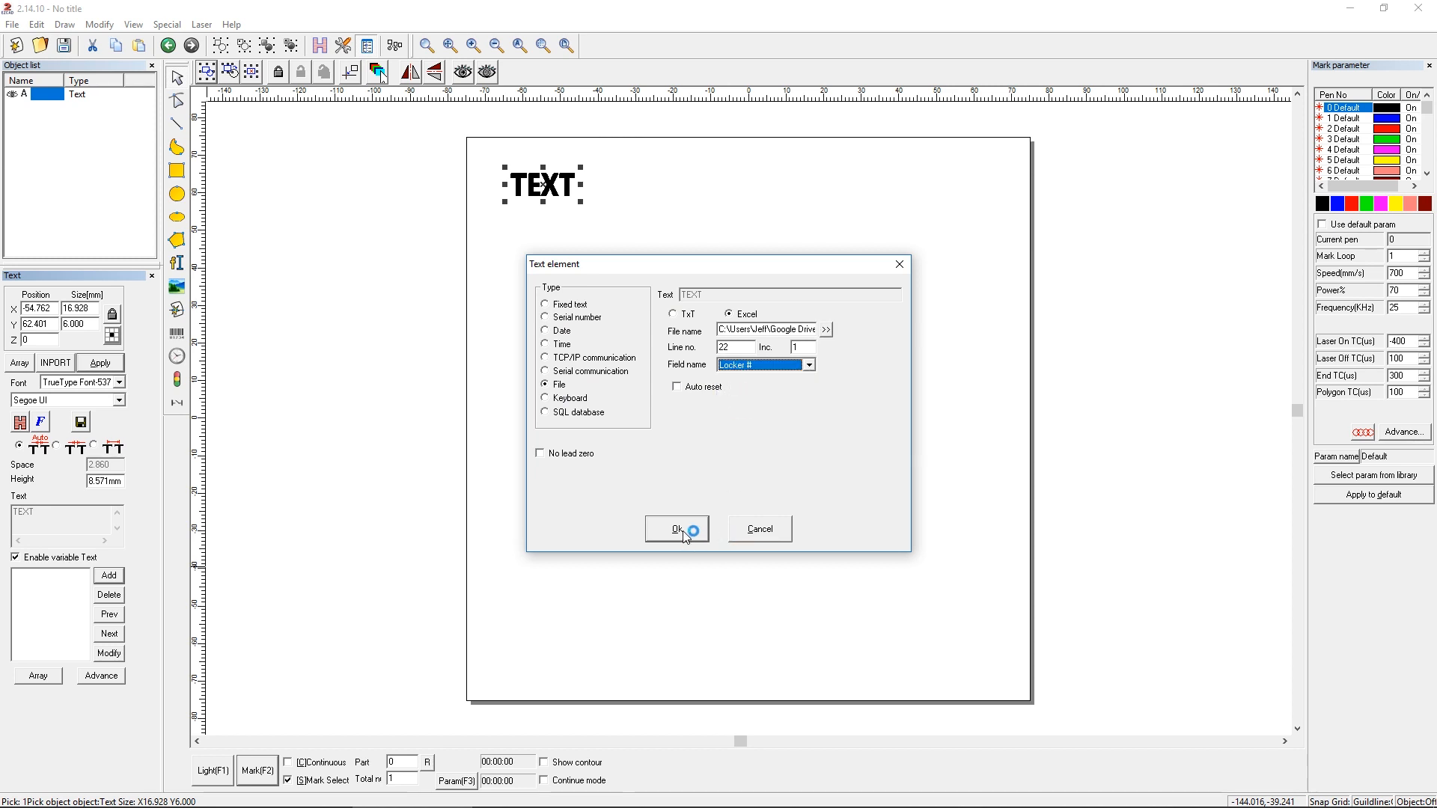
# - Confirm the locker-number element and add a line break after it
pyautogui.click(675, 529)
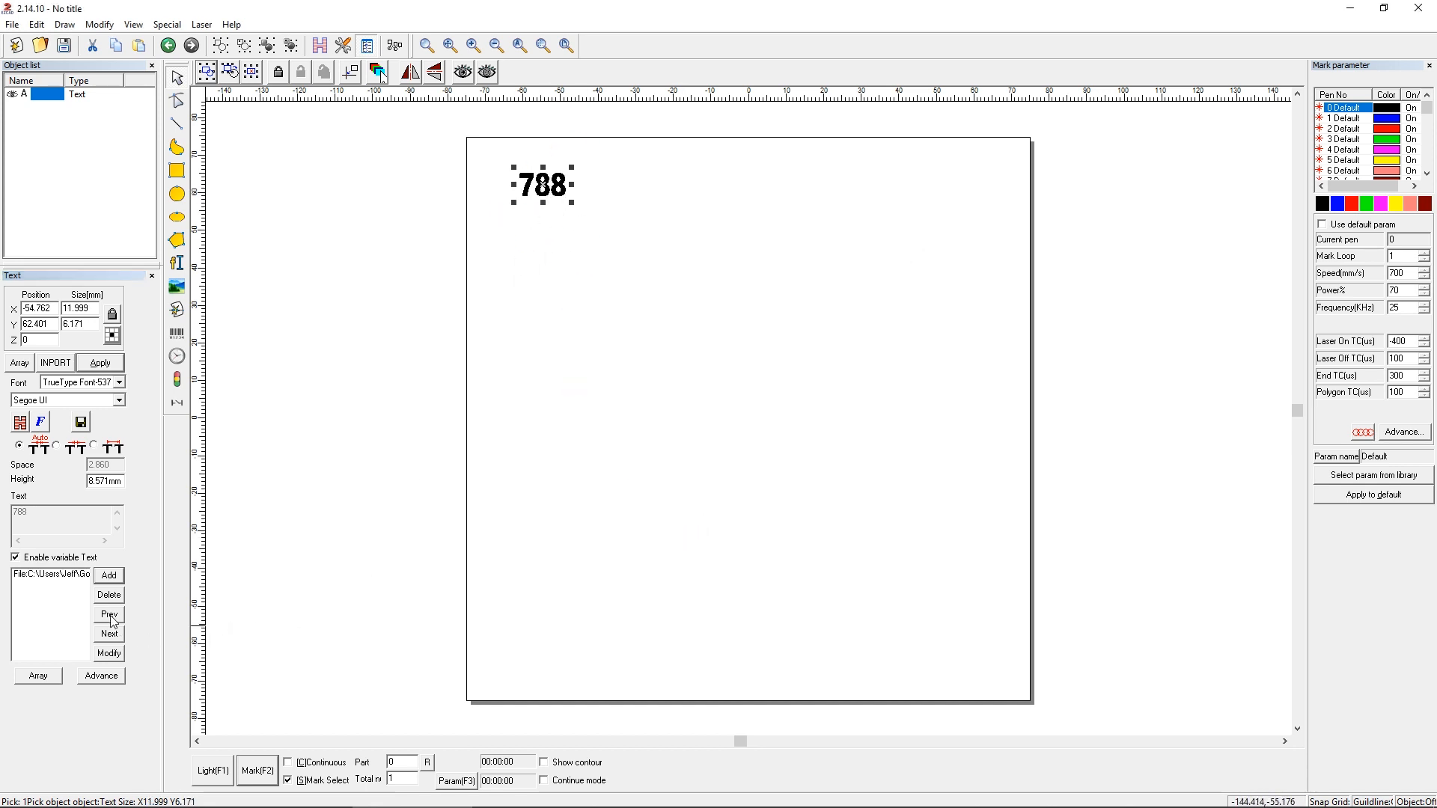
pyautogui.moveTo(109, 654)
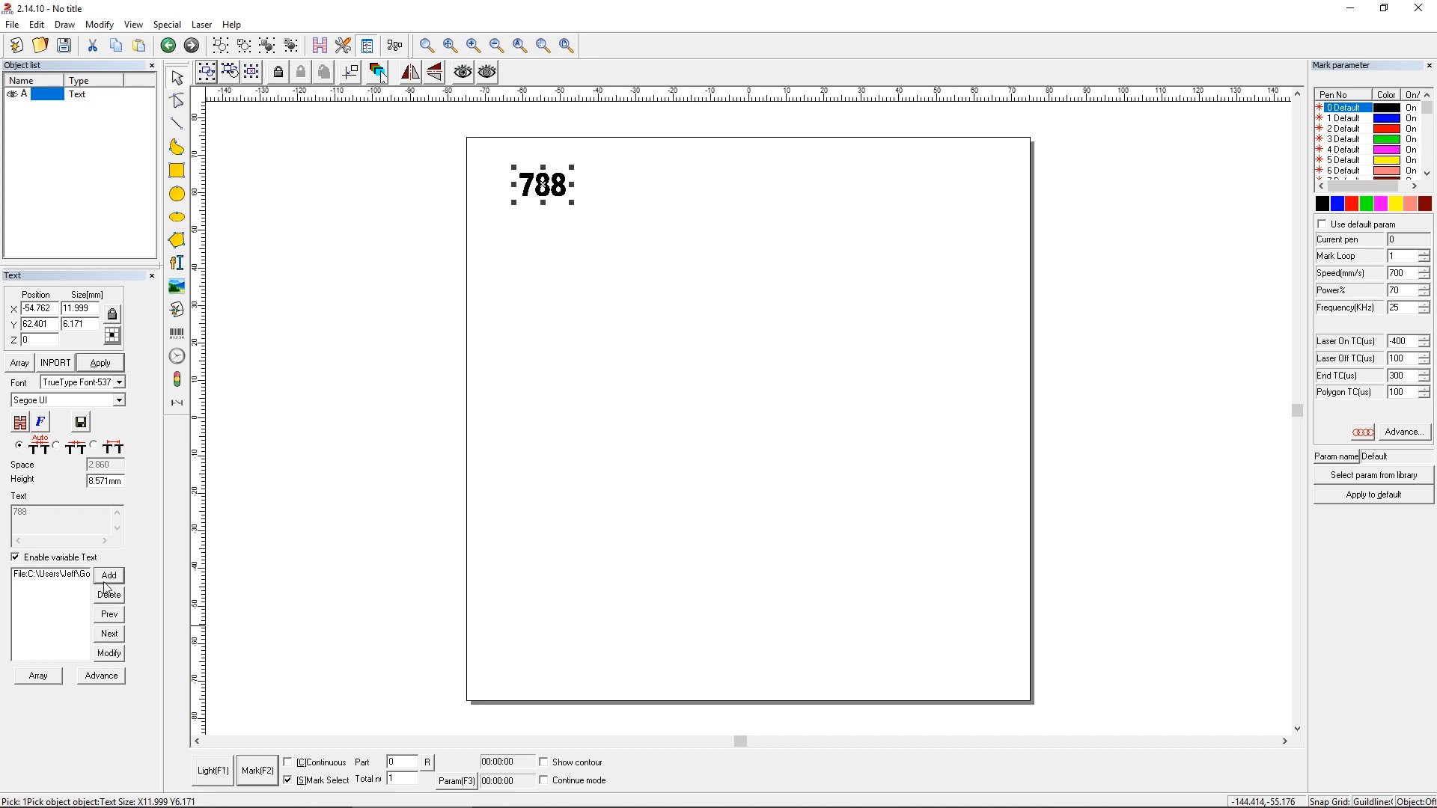
pyautogui.click(109, 574)
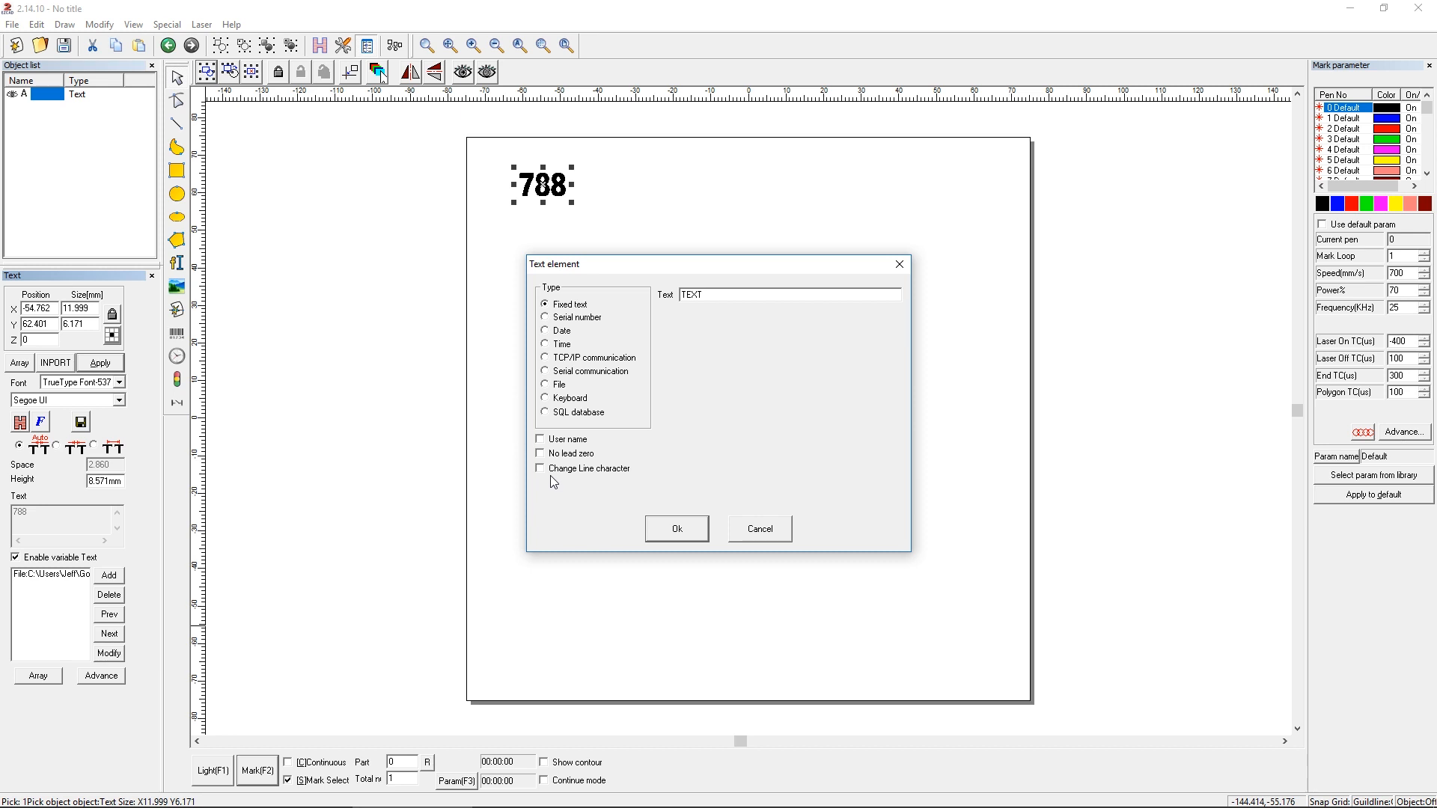
pyautogui.click(540, 469)
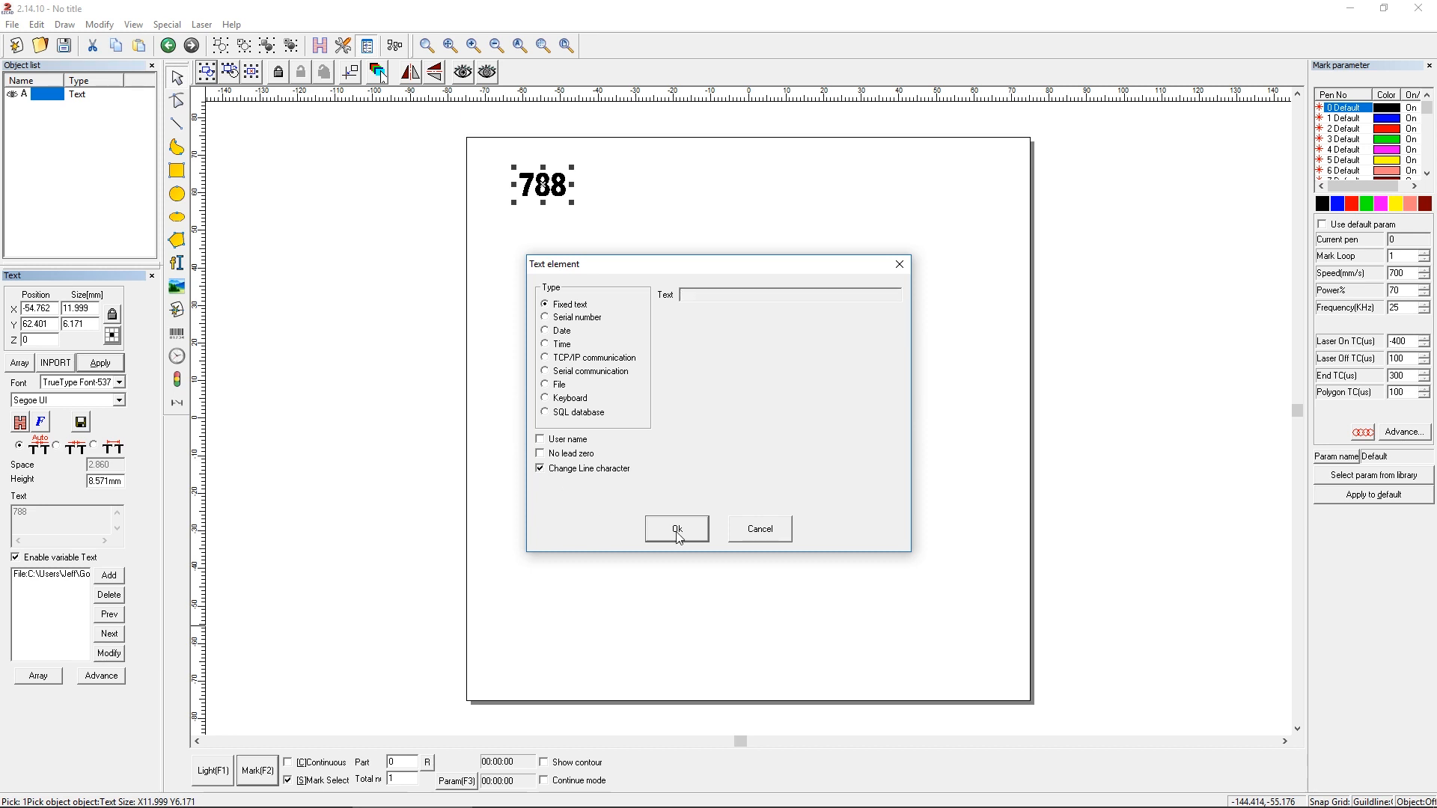
pyautogui.click(676, 529)
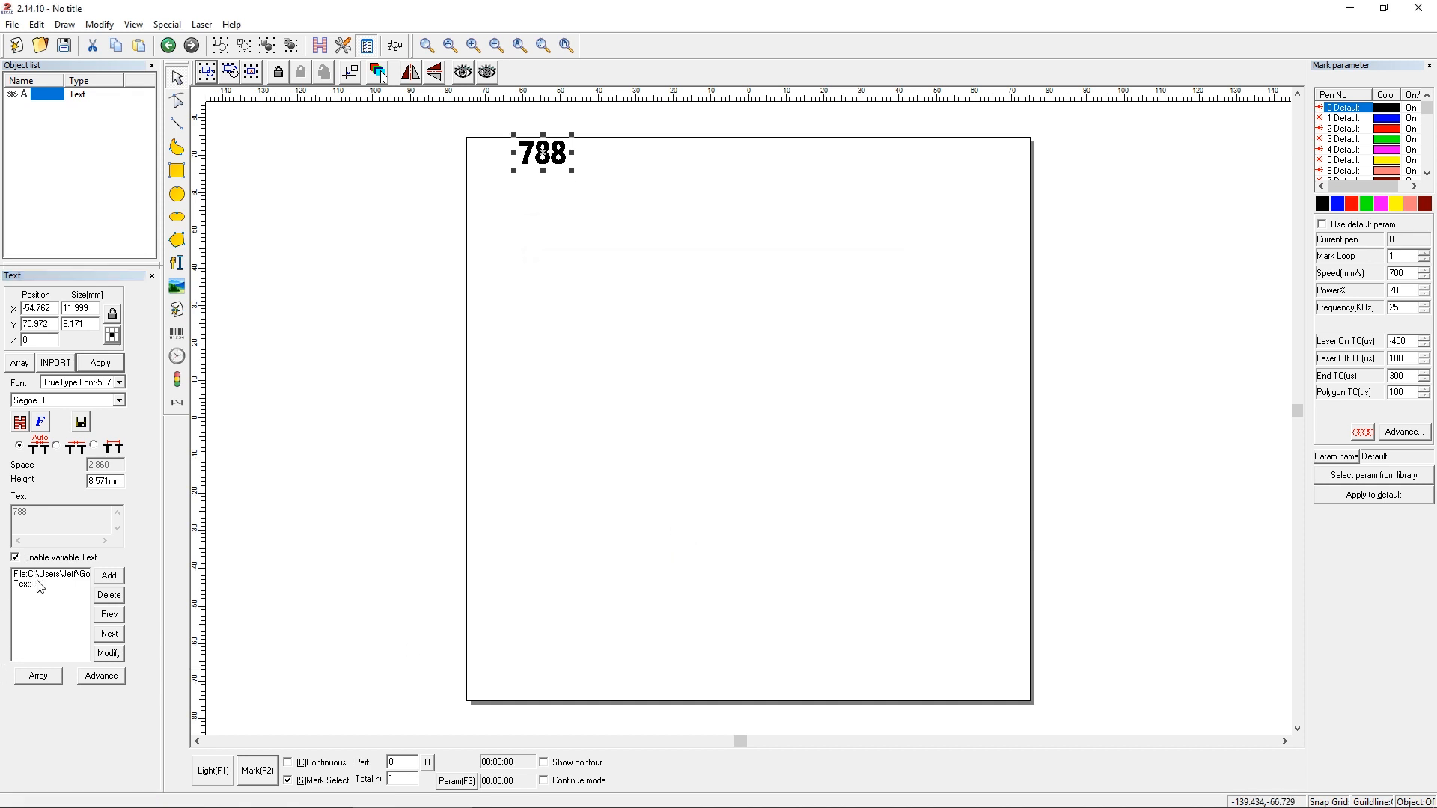
# - Add a second Excel-linked element reading Last Name from line 22, giving 788 above Perez
pyautogui.click(41, 584)
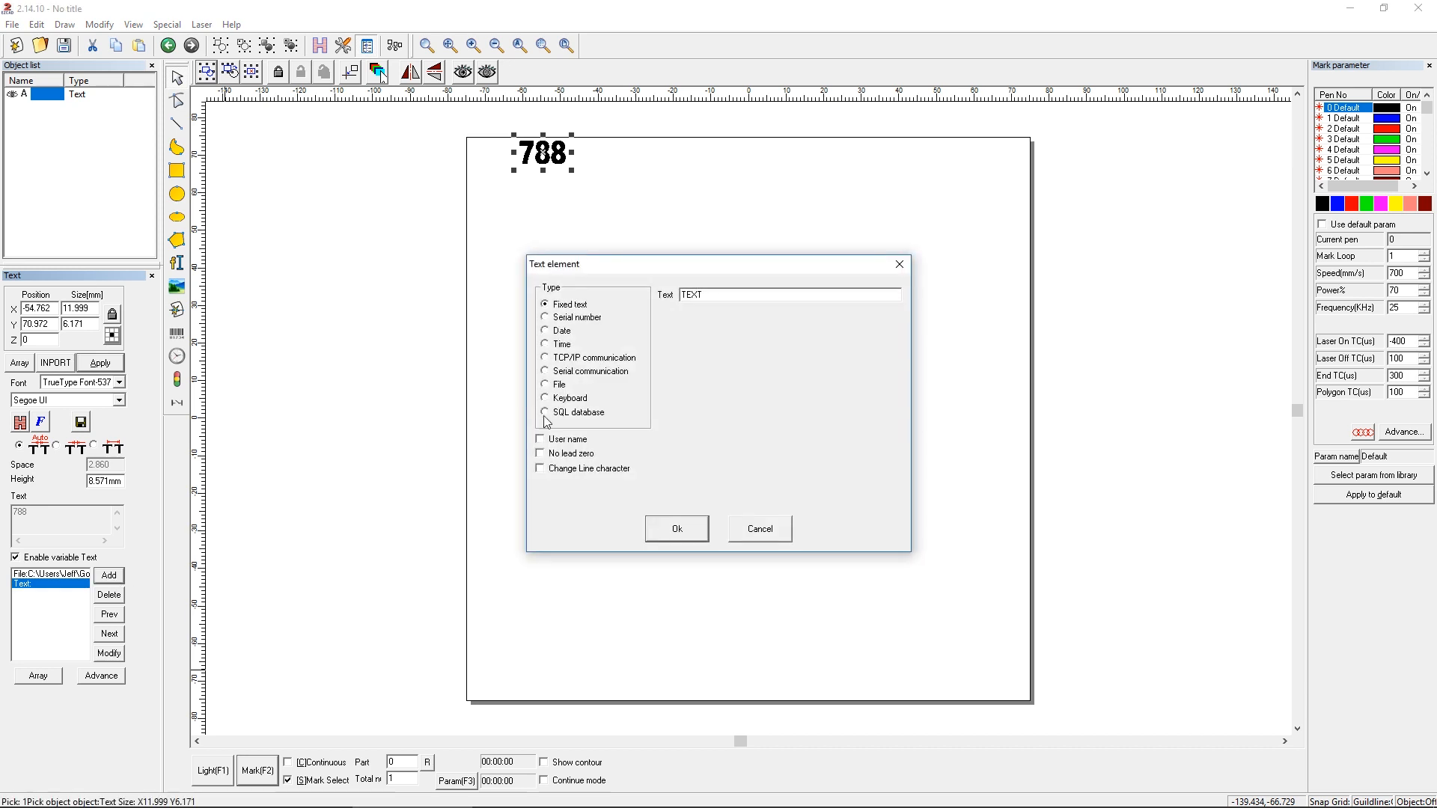
pyautogui.click(544, 384)
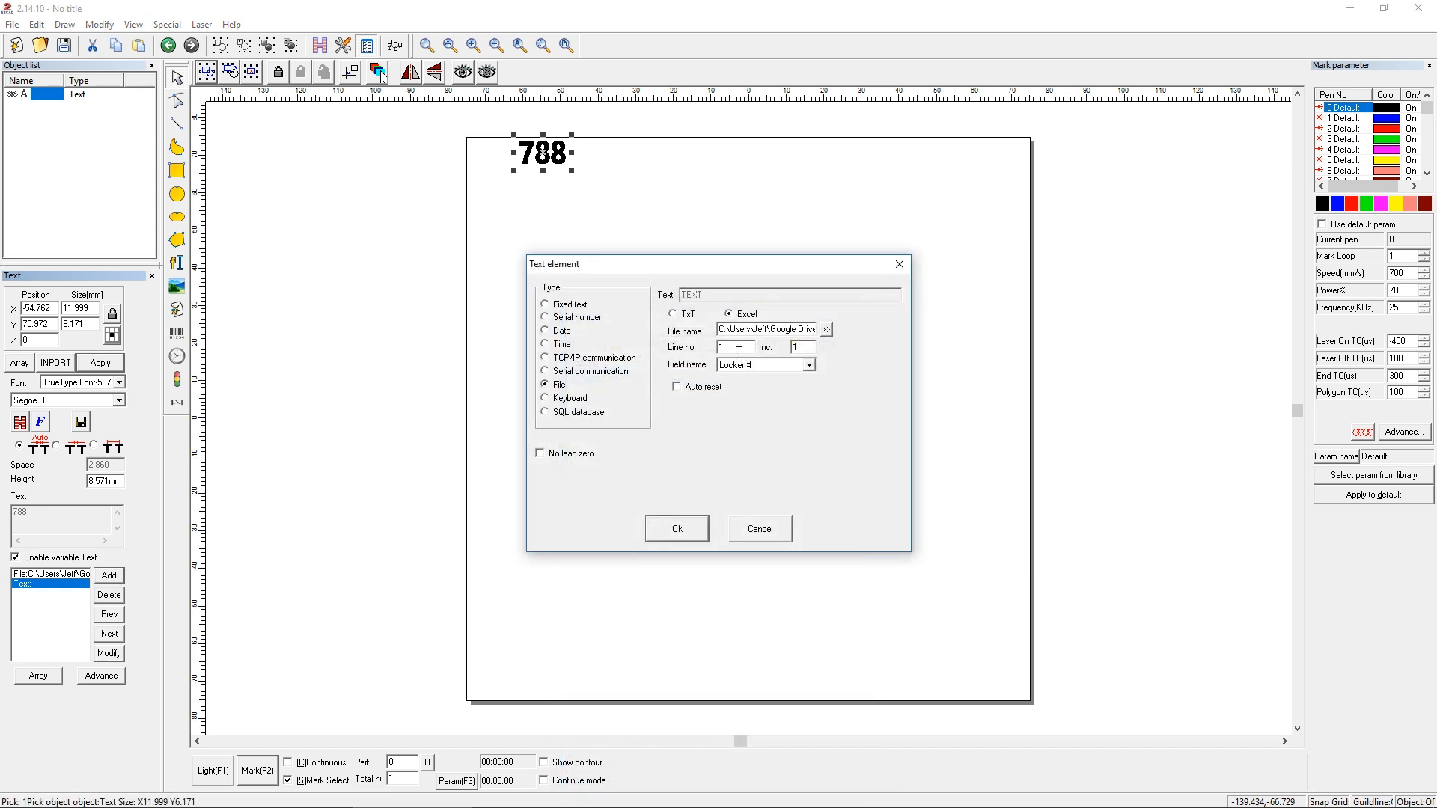
pyautogui.write('22')
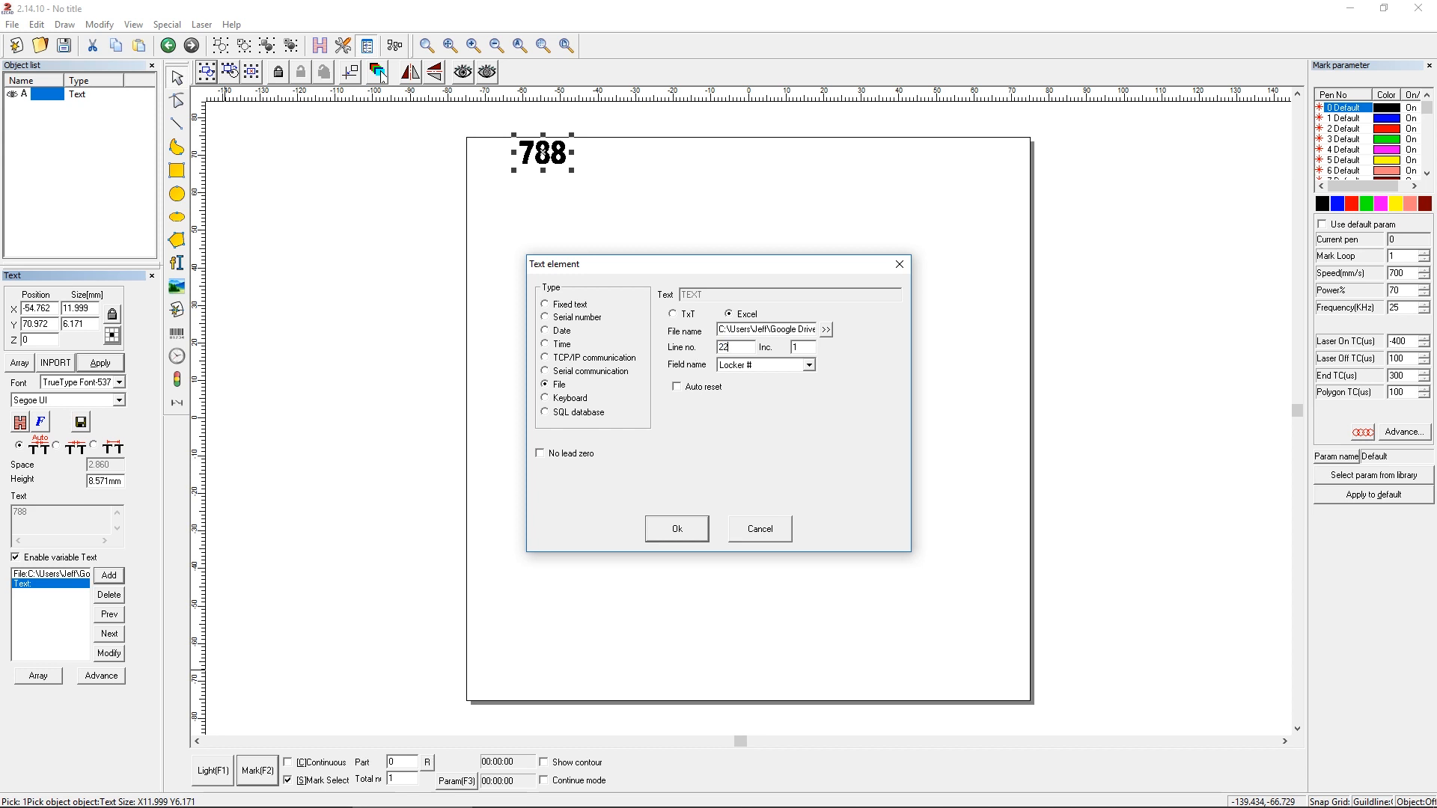
pyautogui.click(809, 364)
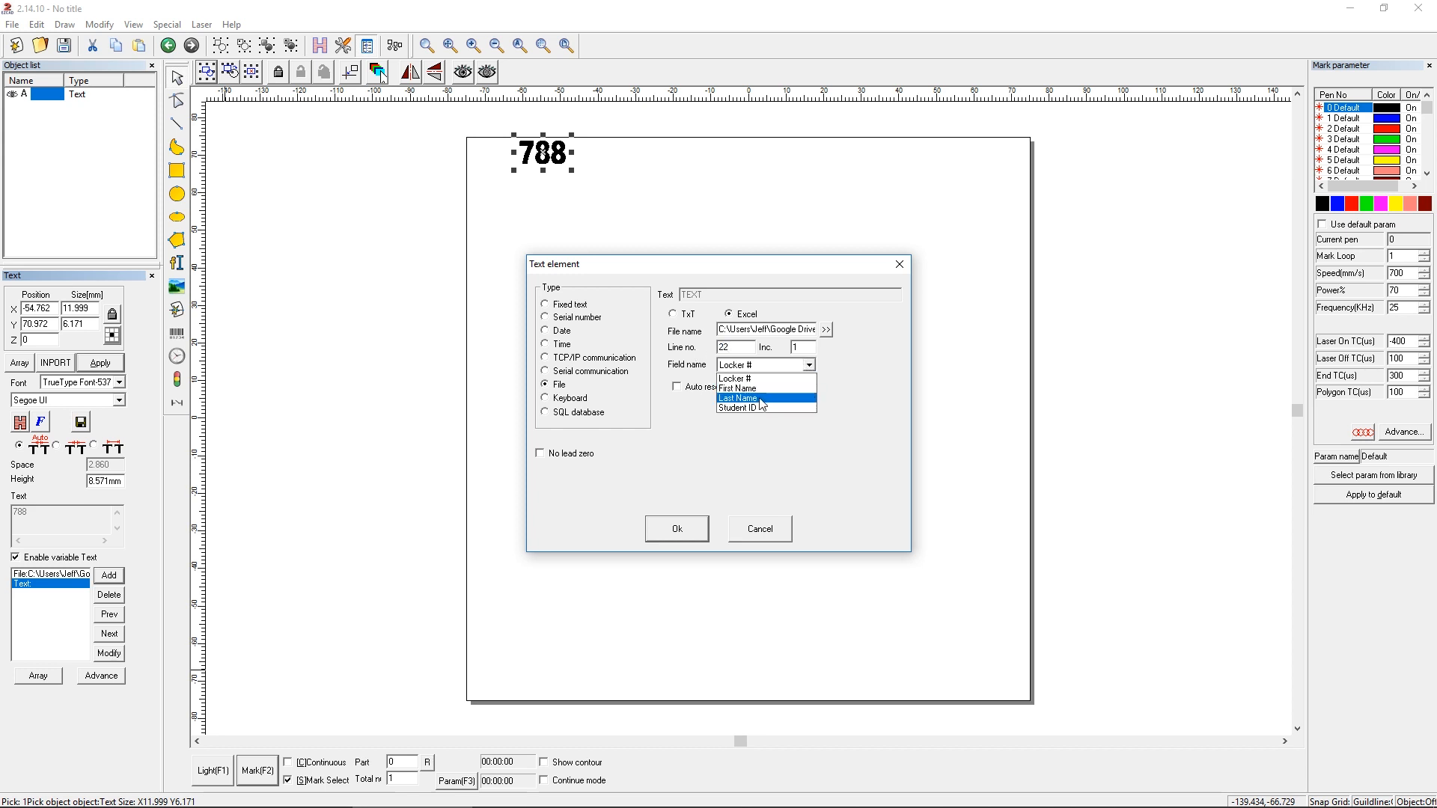
pyautogui.click(738, 397)
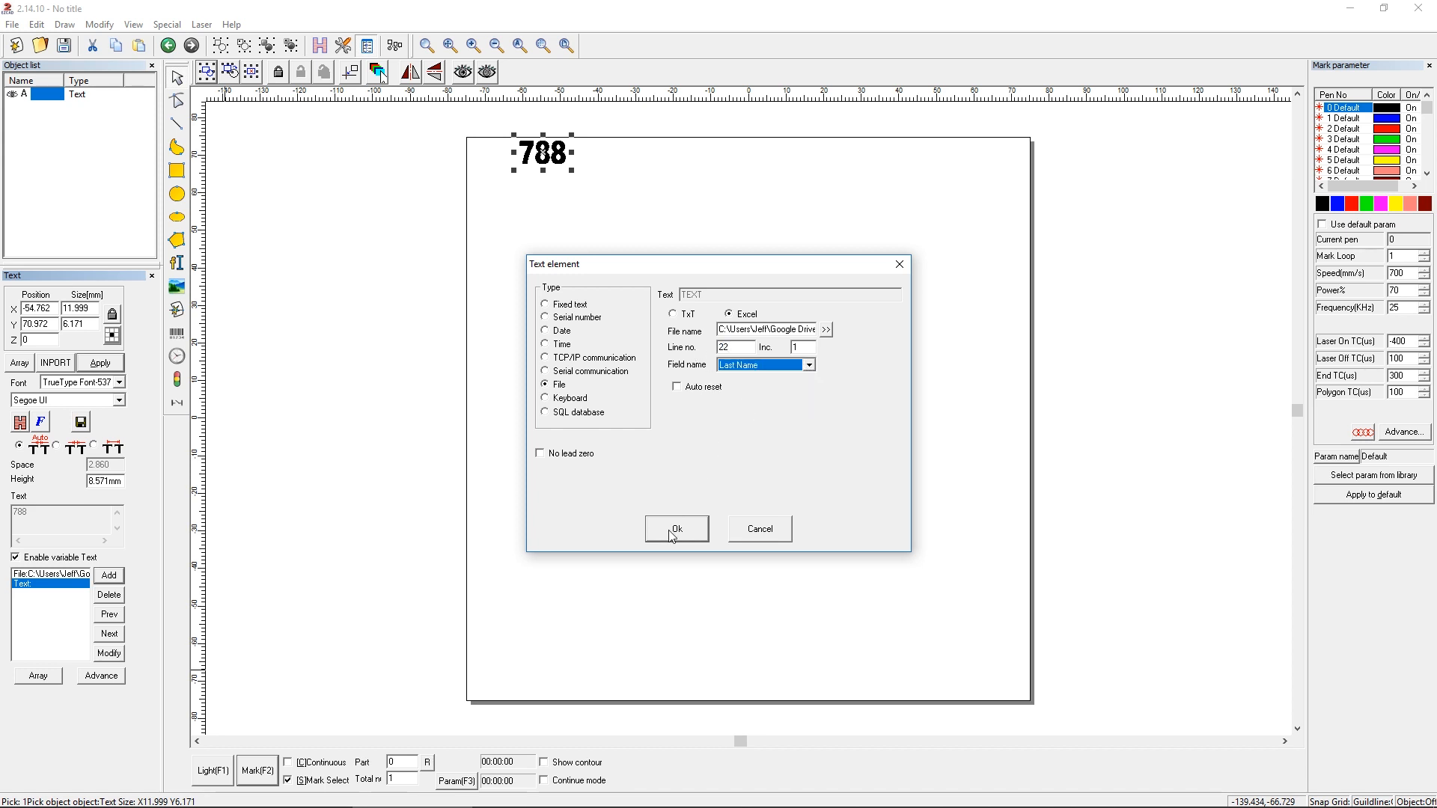
pyautogui.click(676, 529)
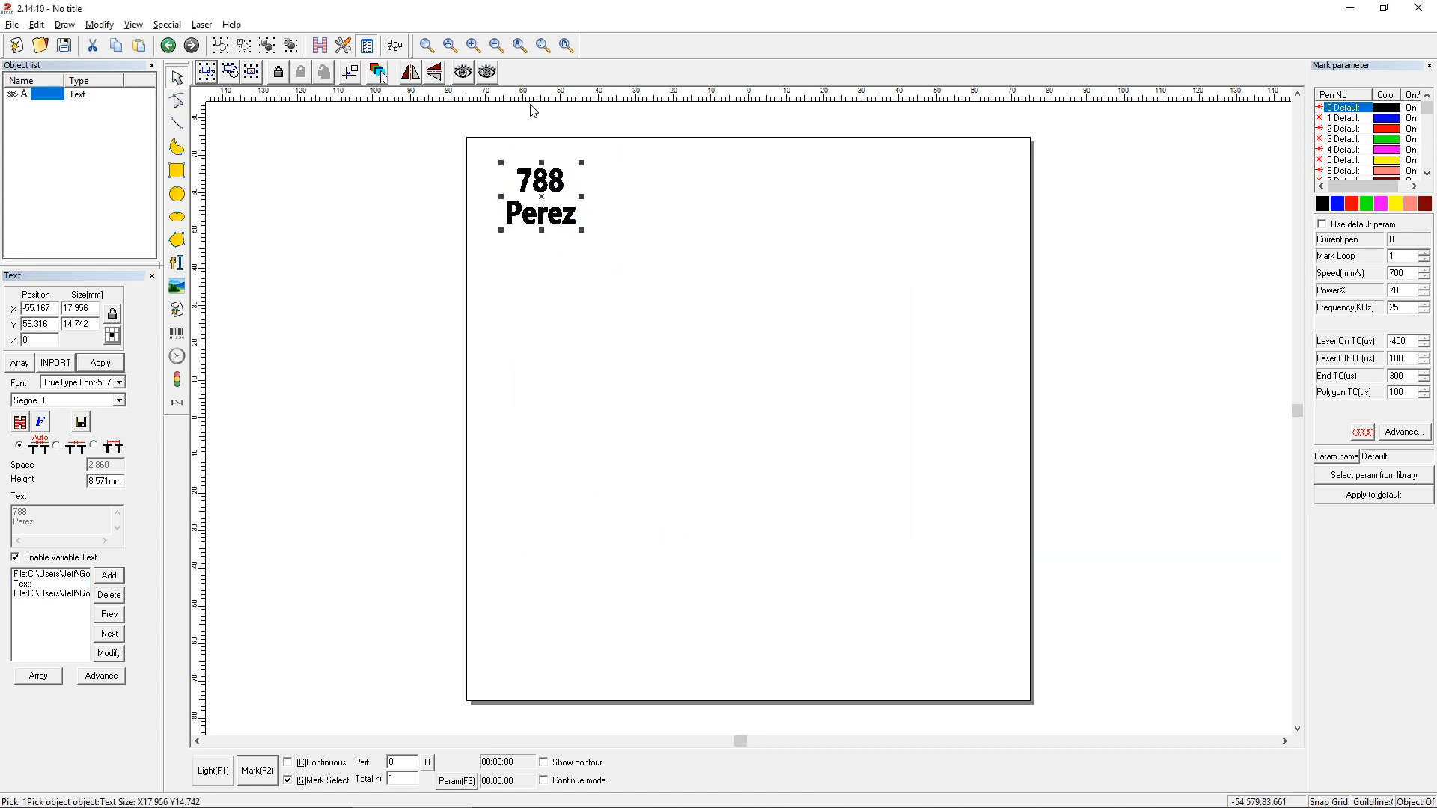
pyautogui.moveTo(572, 247)
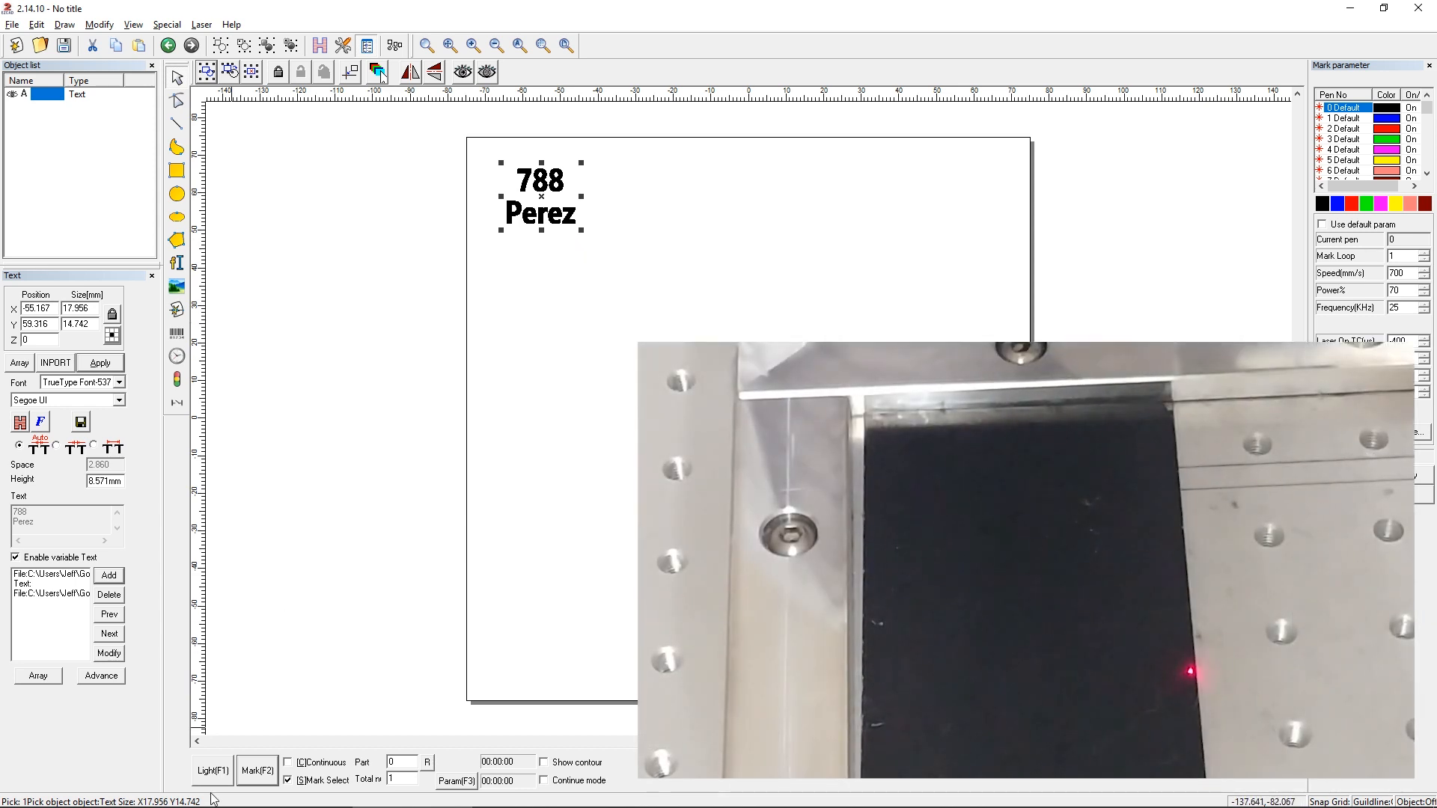
# - Preview the outline with Light, then Mark 788 Perez onto the plate
pyautogui.click(204, 790)
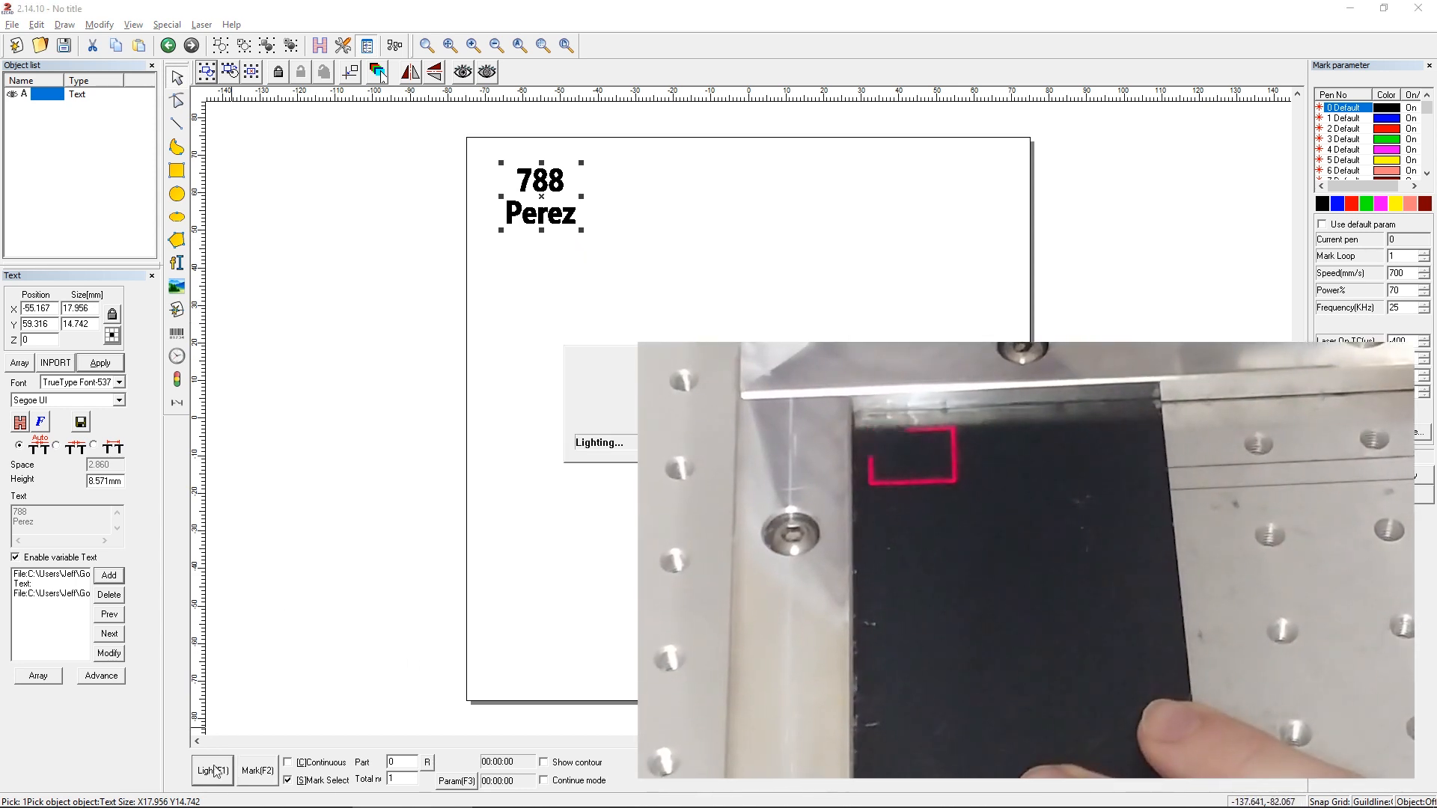
pyautogui.click(256, 767)
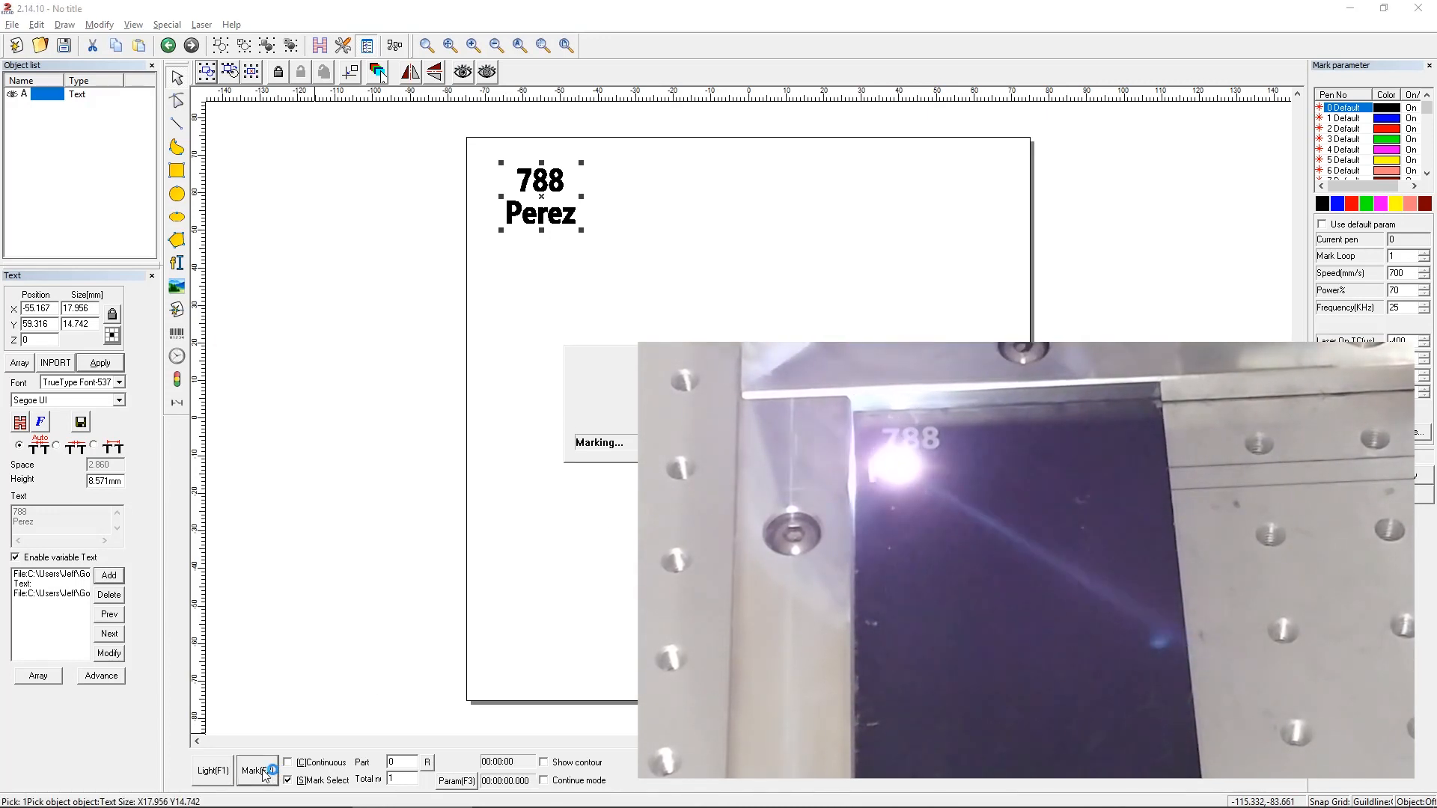
pyautogui.click(256, 768)
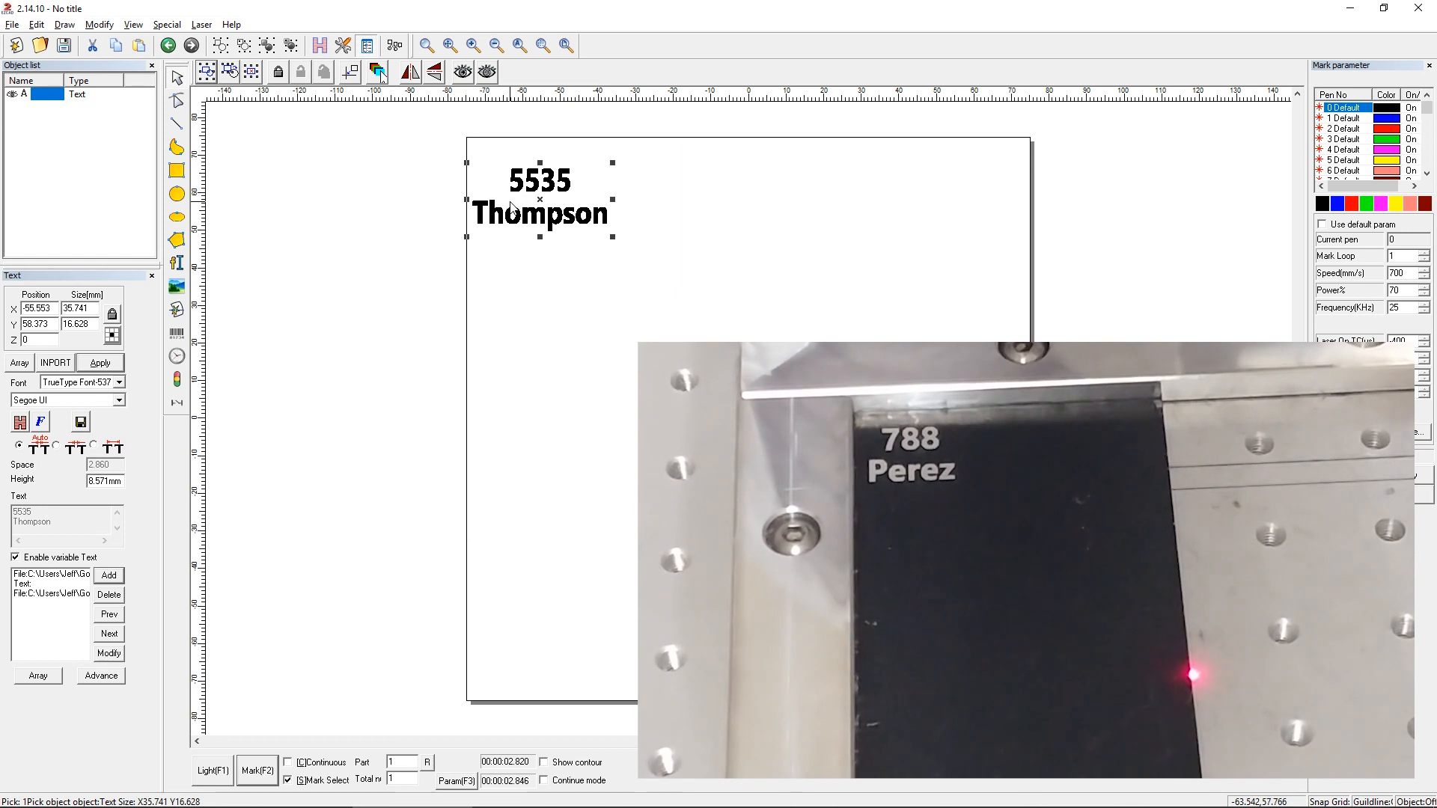
pyautogui.moveTo(516, 575)
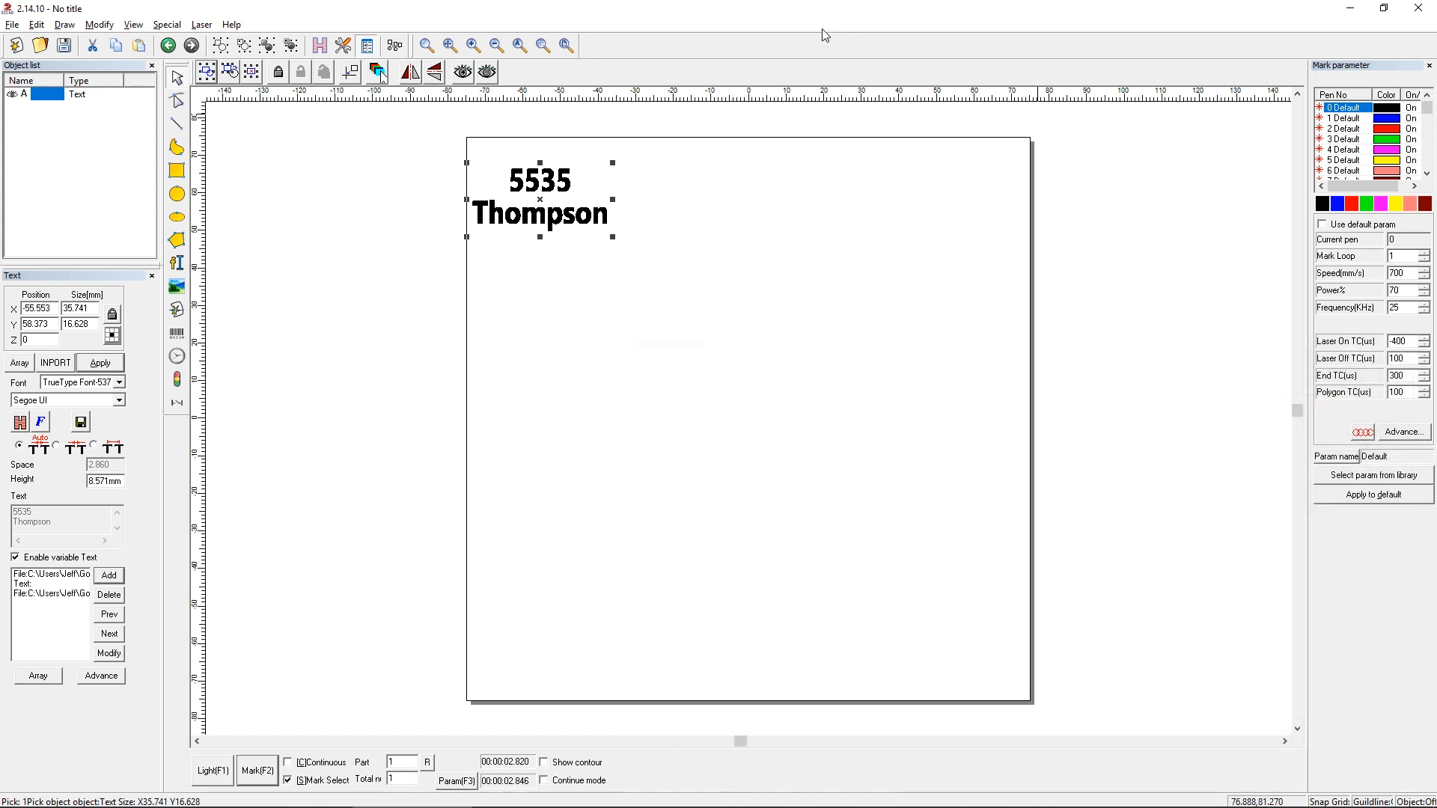
pyautogui.click(515, 792)
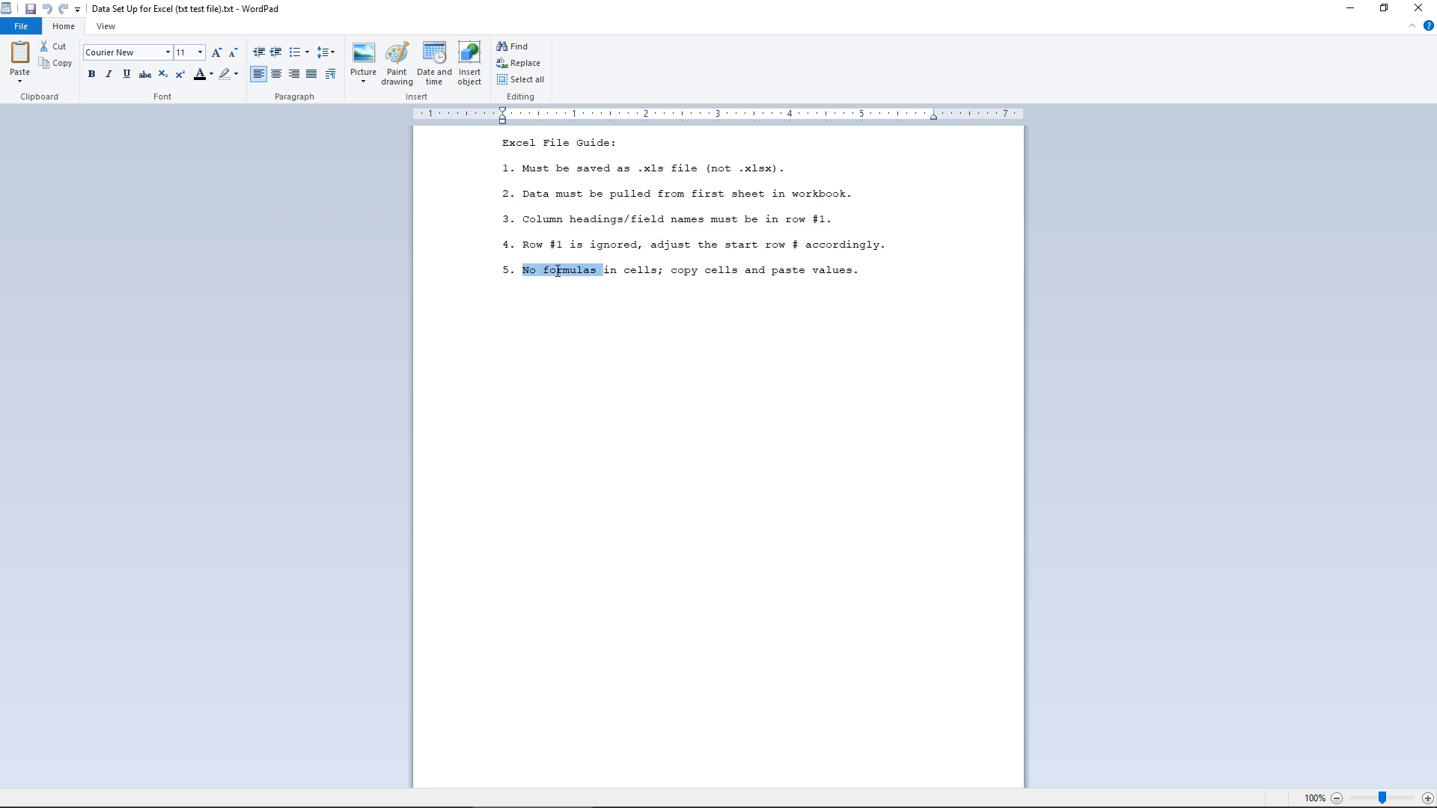
pyautogui.click(645, 270)
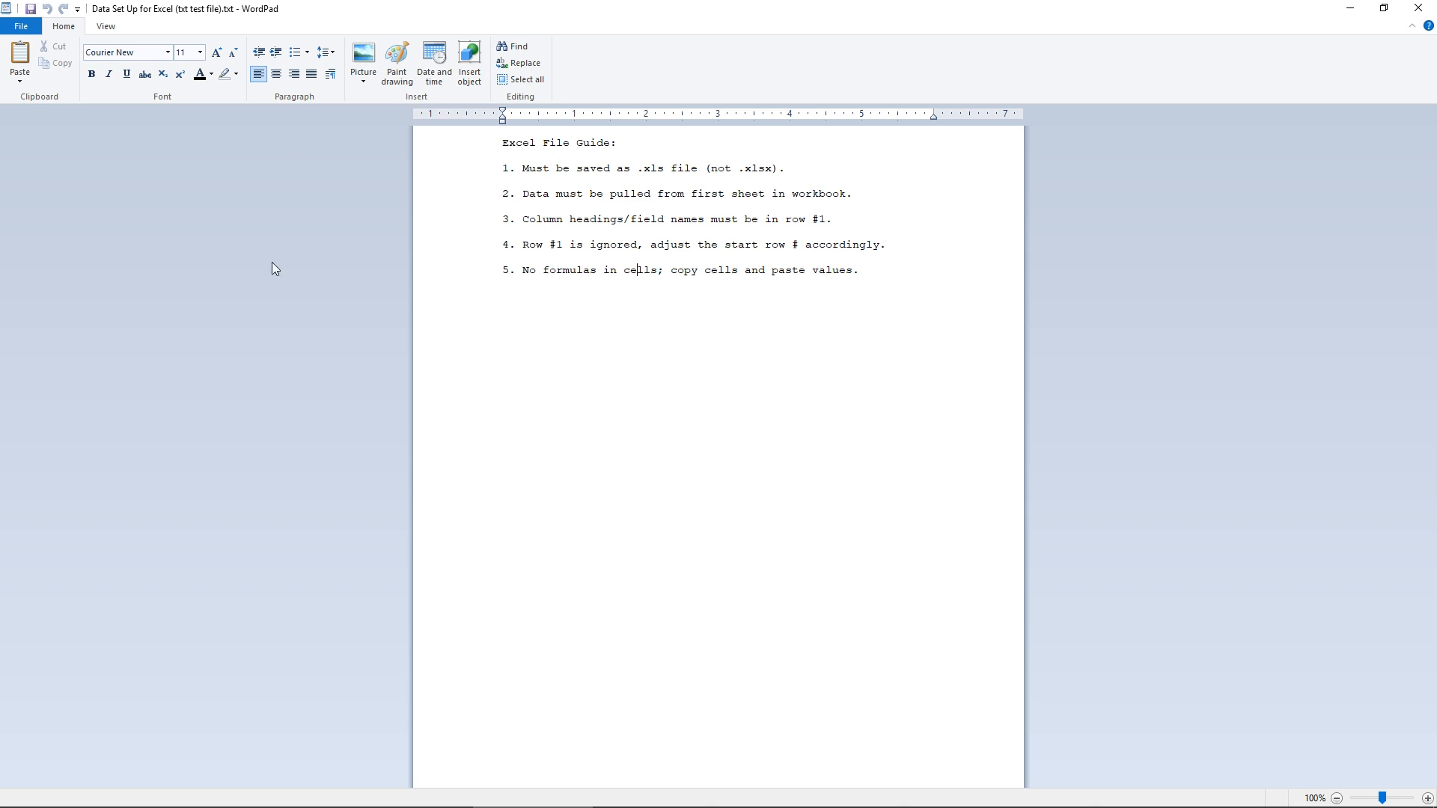
pyautogui.tripleClick(560, 142)
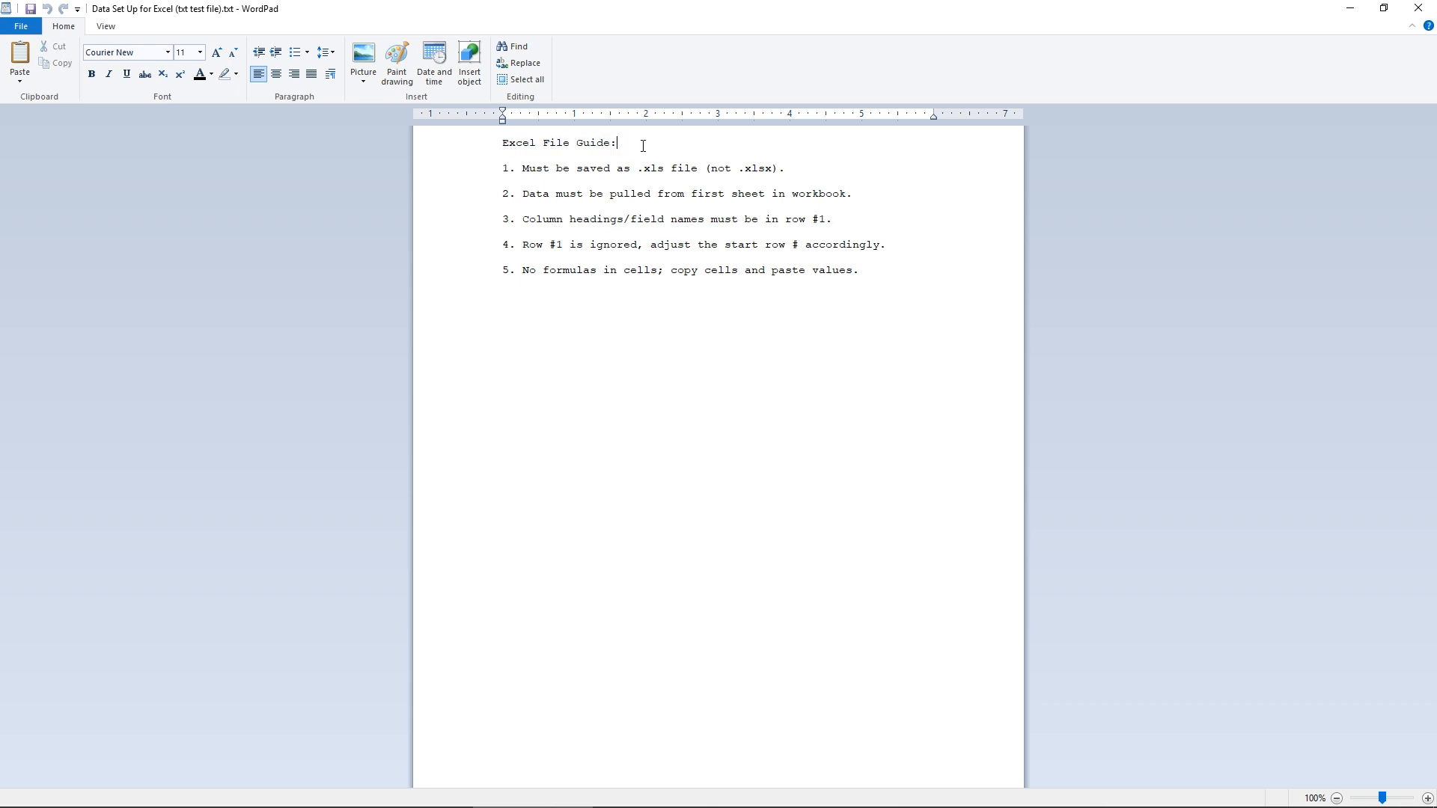
pyautogui.doubleClick(511, 143)
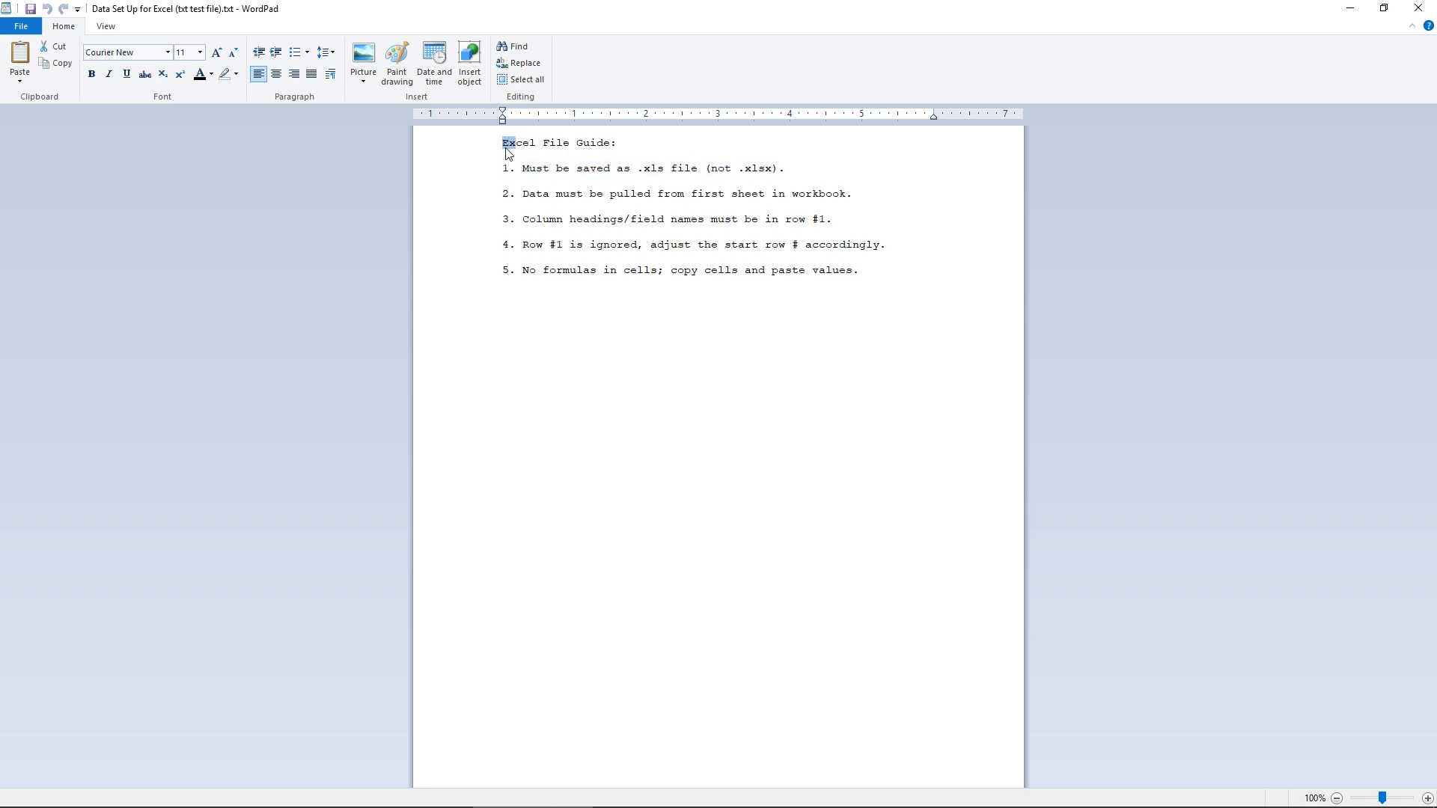
pyautogui.click(500, 168)
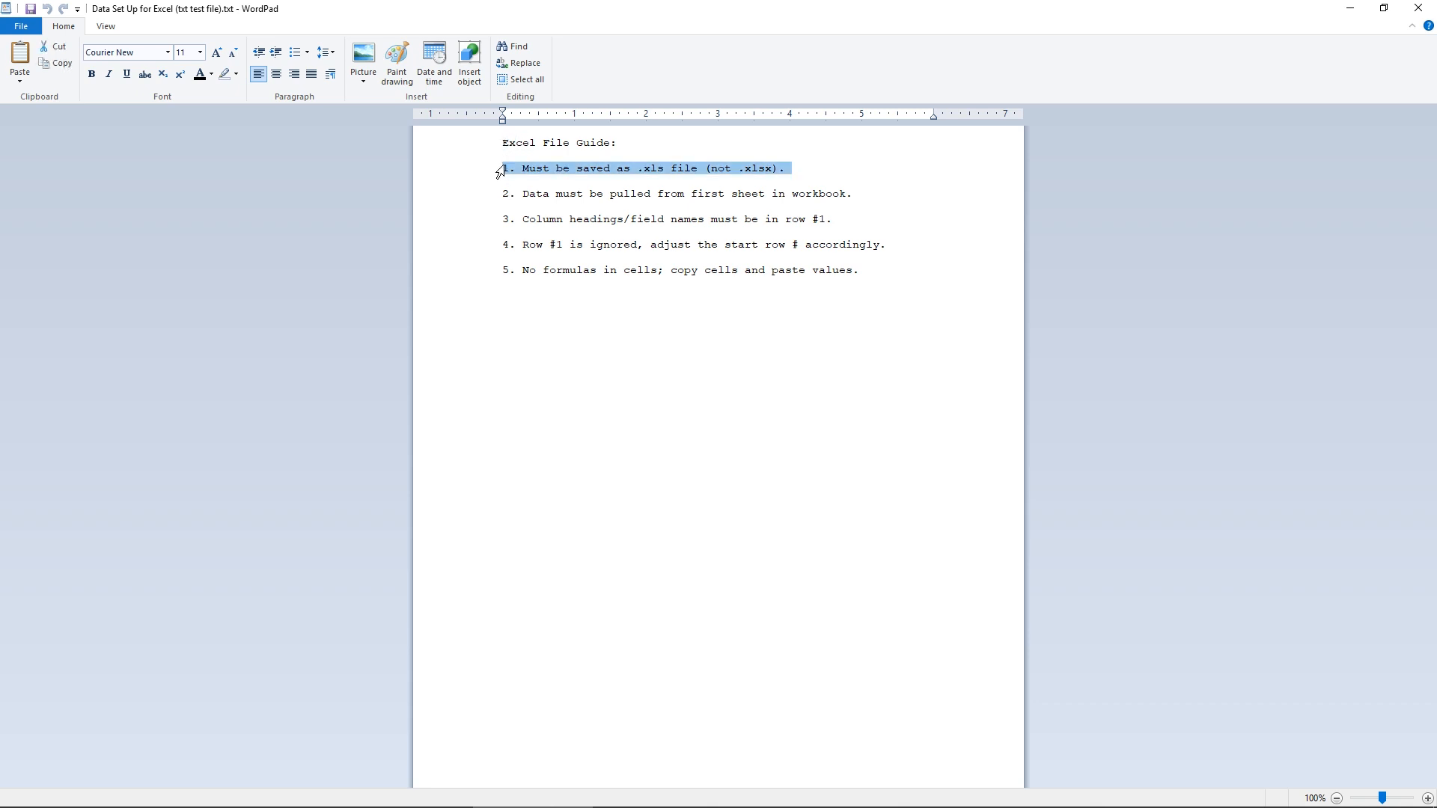
pyautogui.click(519, 168)
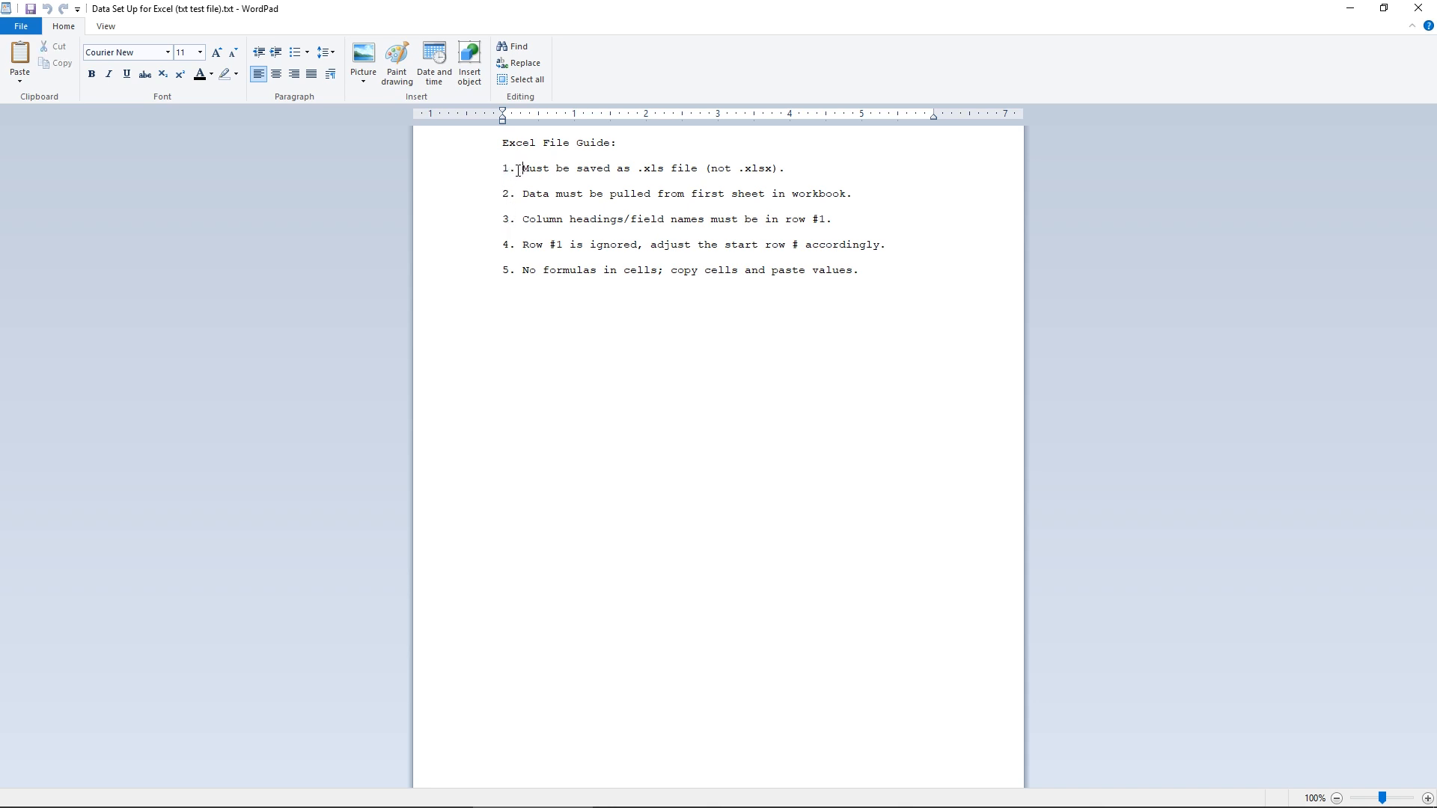
pyautogui.doubleClick(507, 193)
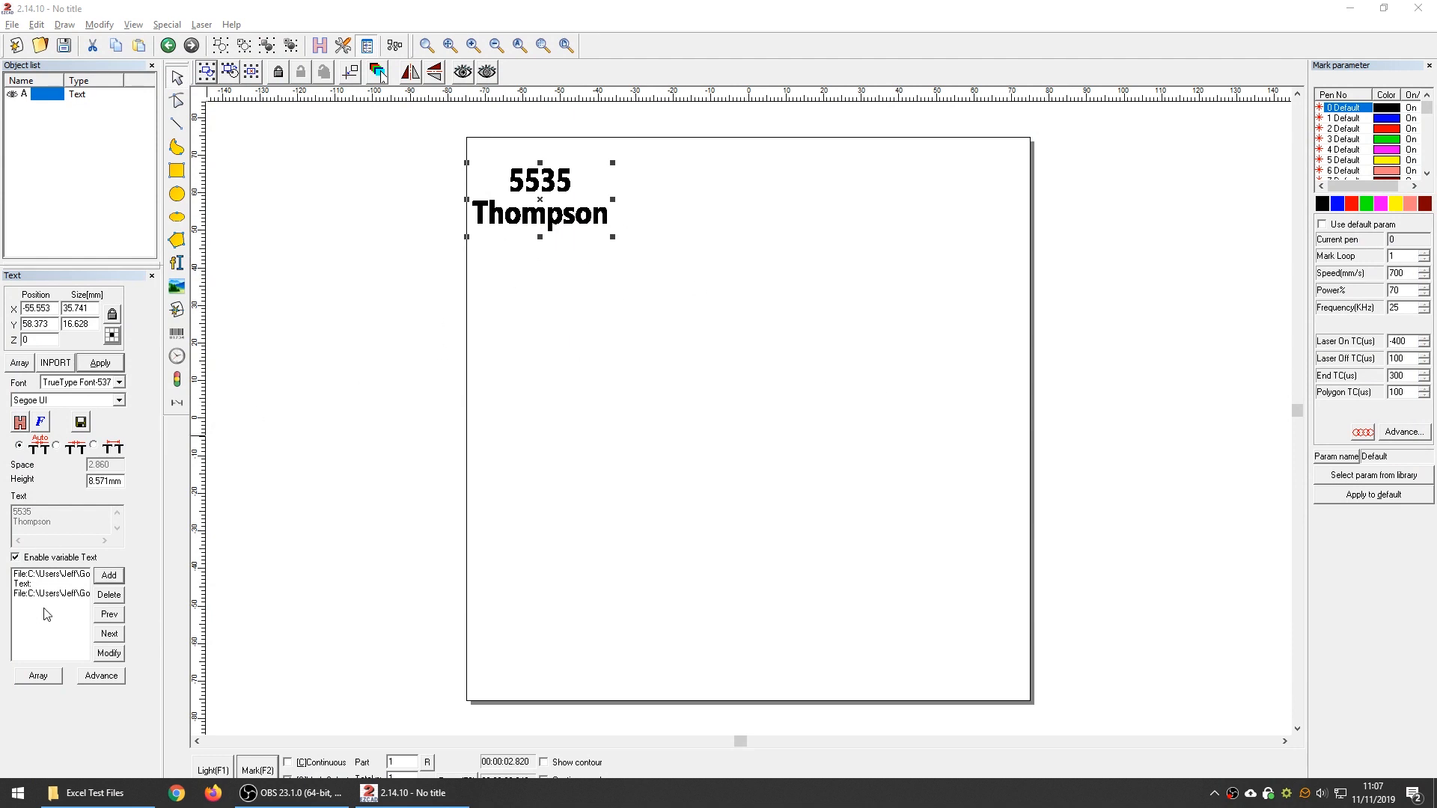
pyautogui.moveTo(74, 598)
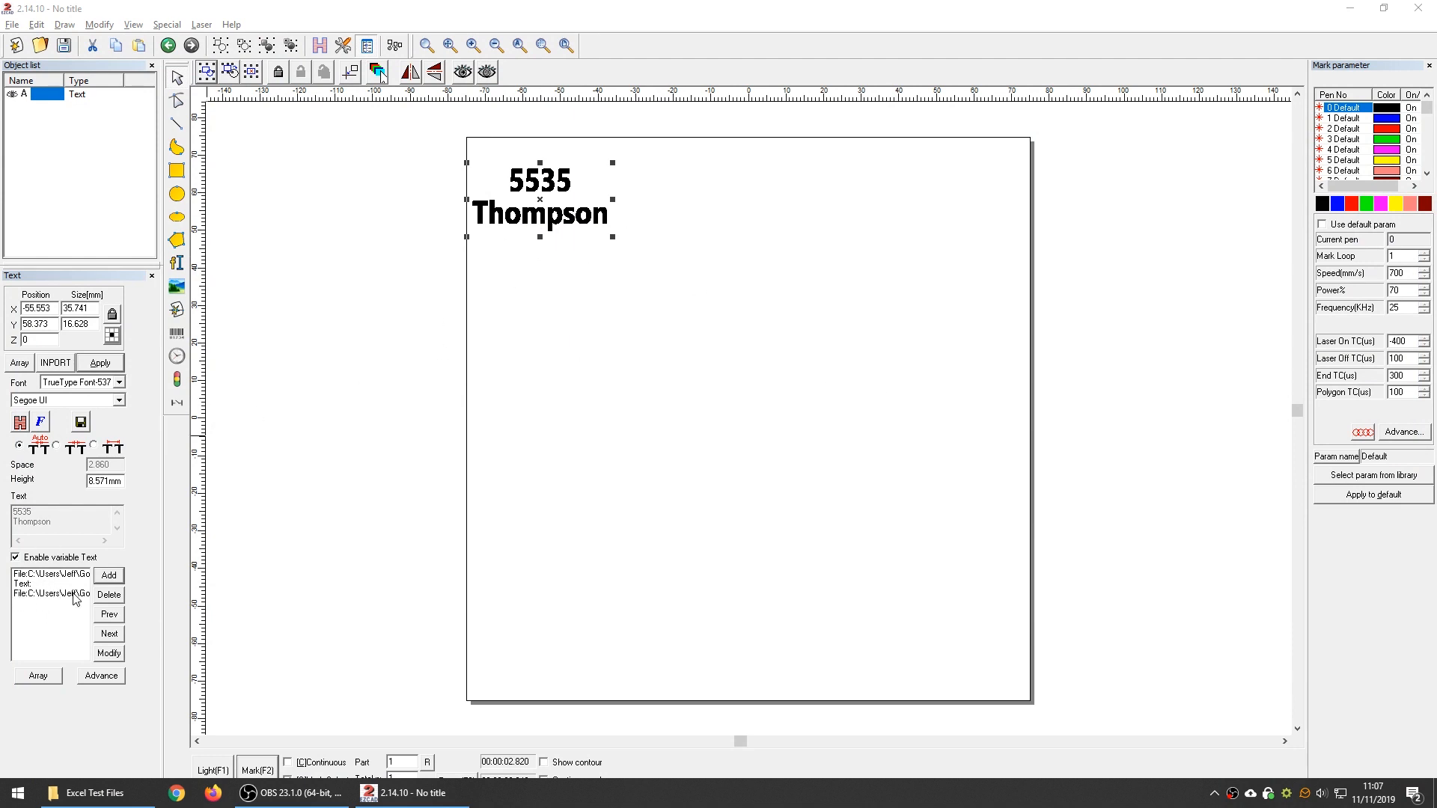
# - Change the element to read the TxT guide file from line 3 with increment 2
pyautogui.click(109, 595)
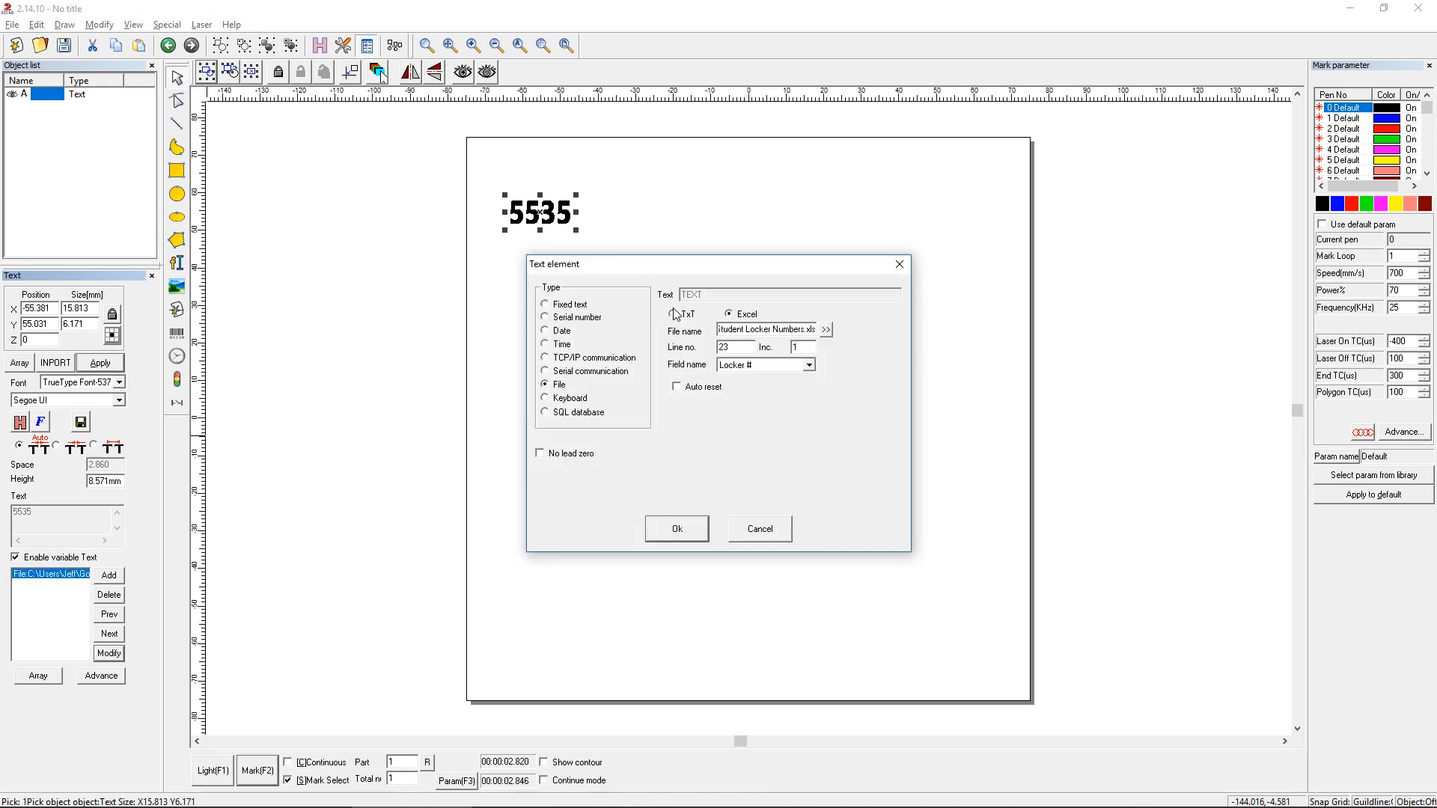
pyautogui.click(673, 314)
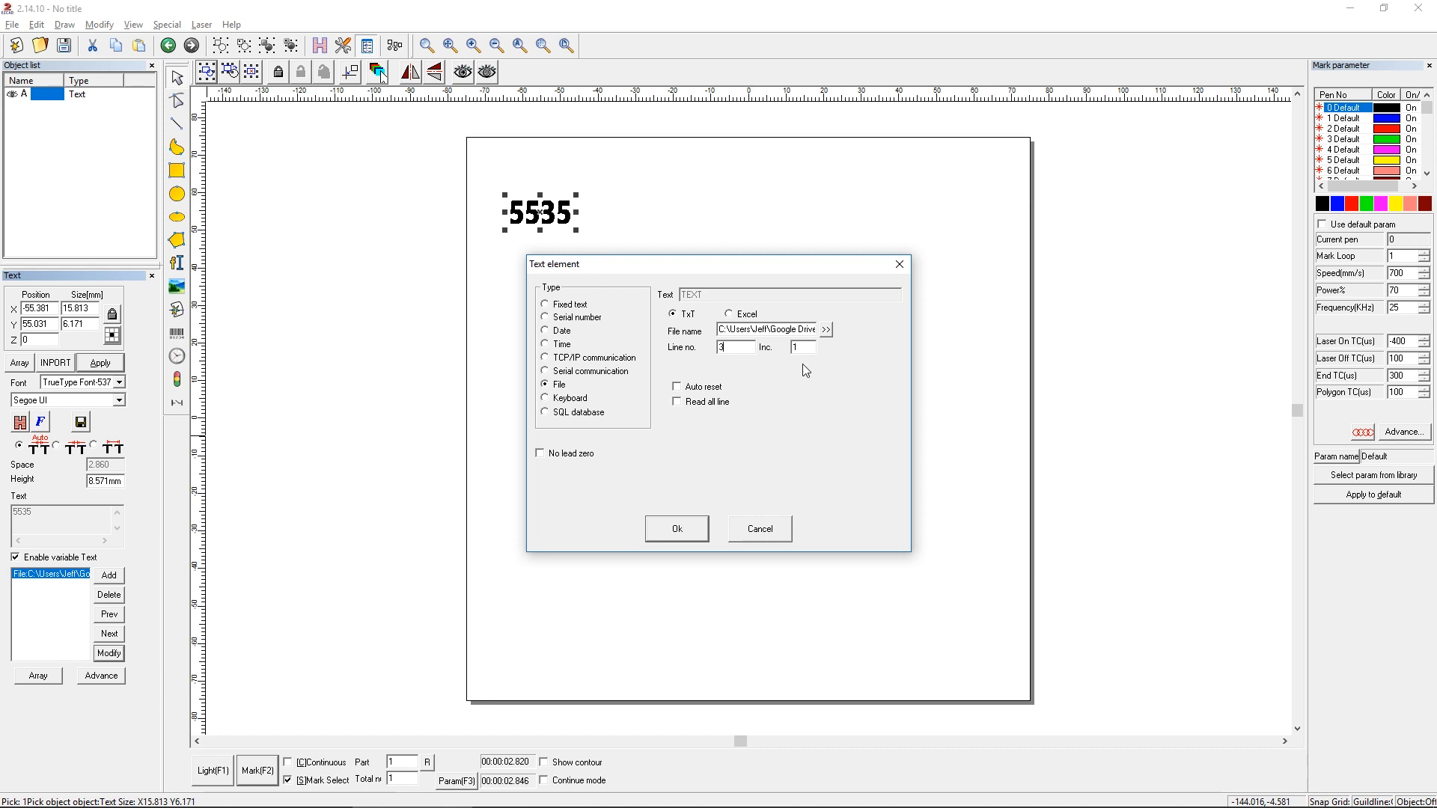
pyautogui.write('2')
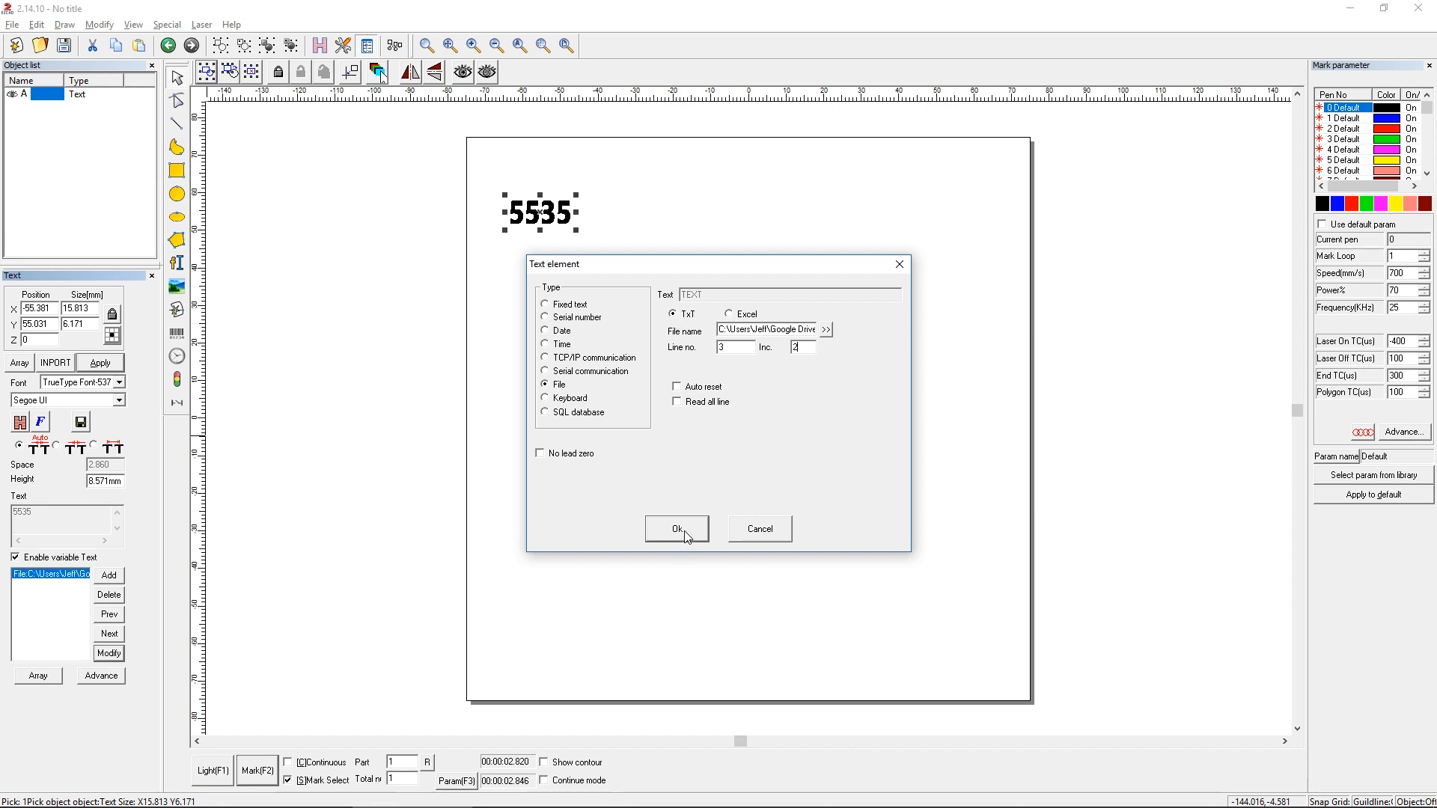
pyautogui.click(677, 528)
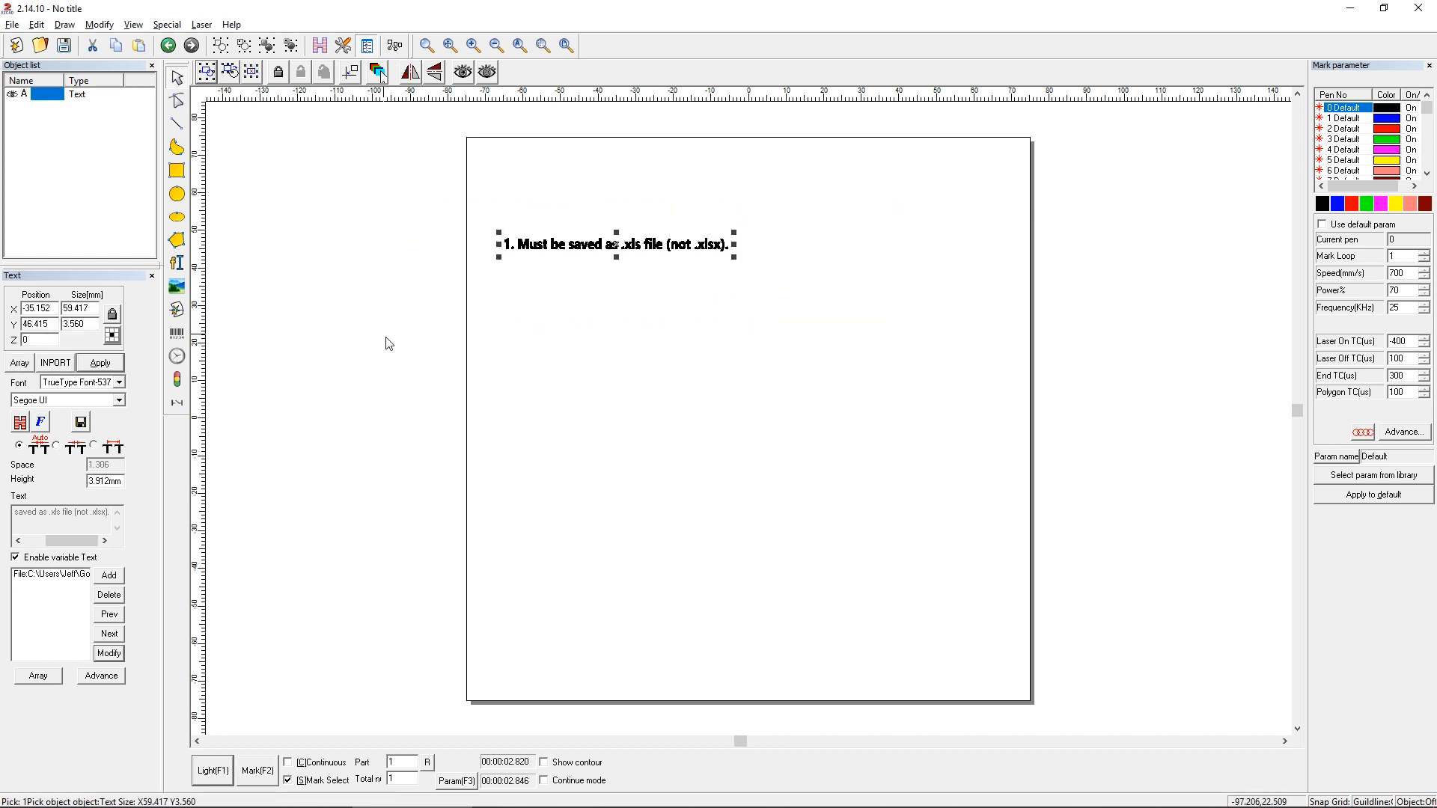
# - Preview the outline, engrave the "1. Must be saved as .xls file (not .xlsx)." line, and reselect the text
pyautogui.click(200, 788)
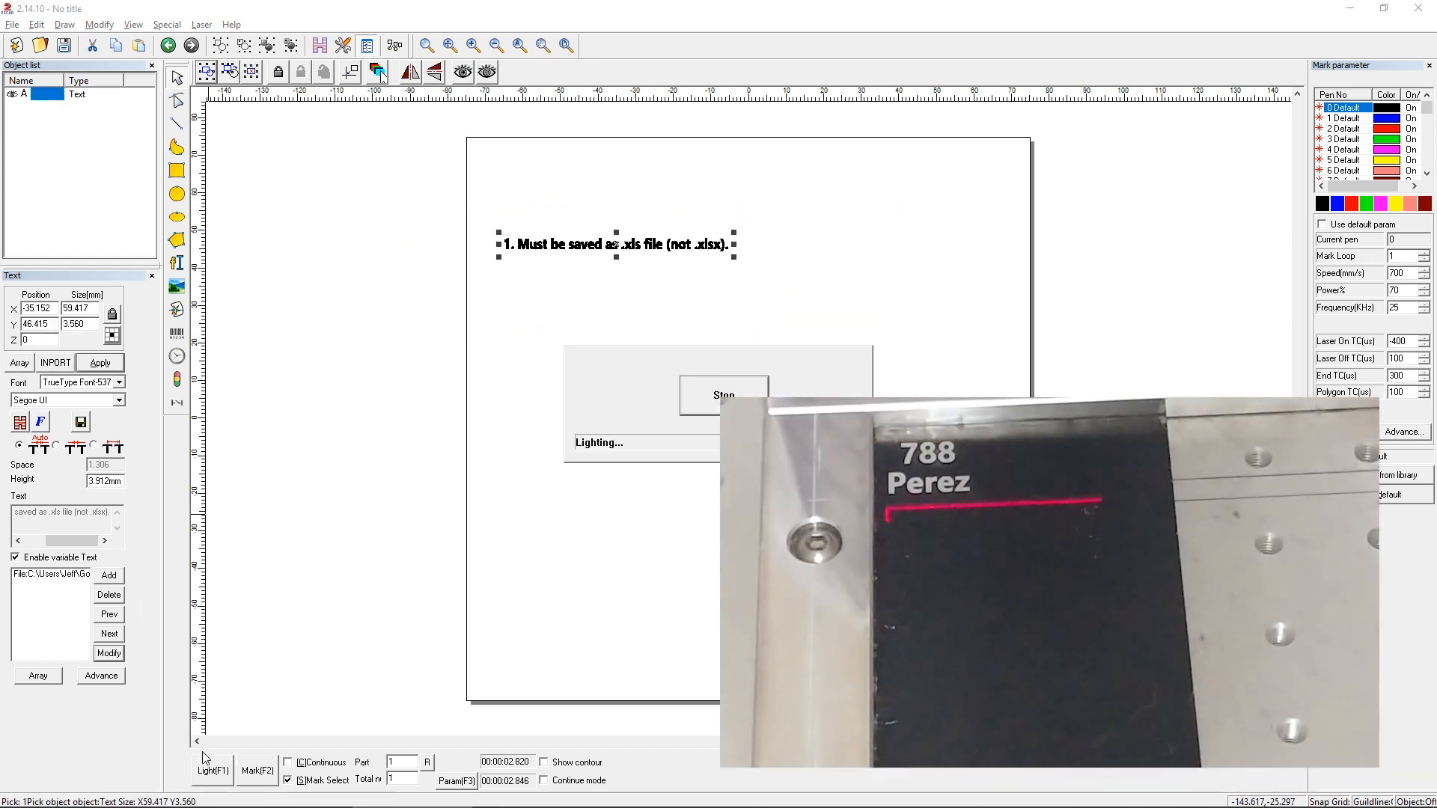
pyautogui.click(724, 394)
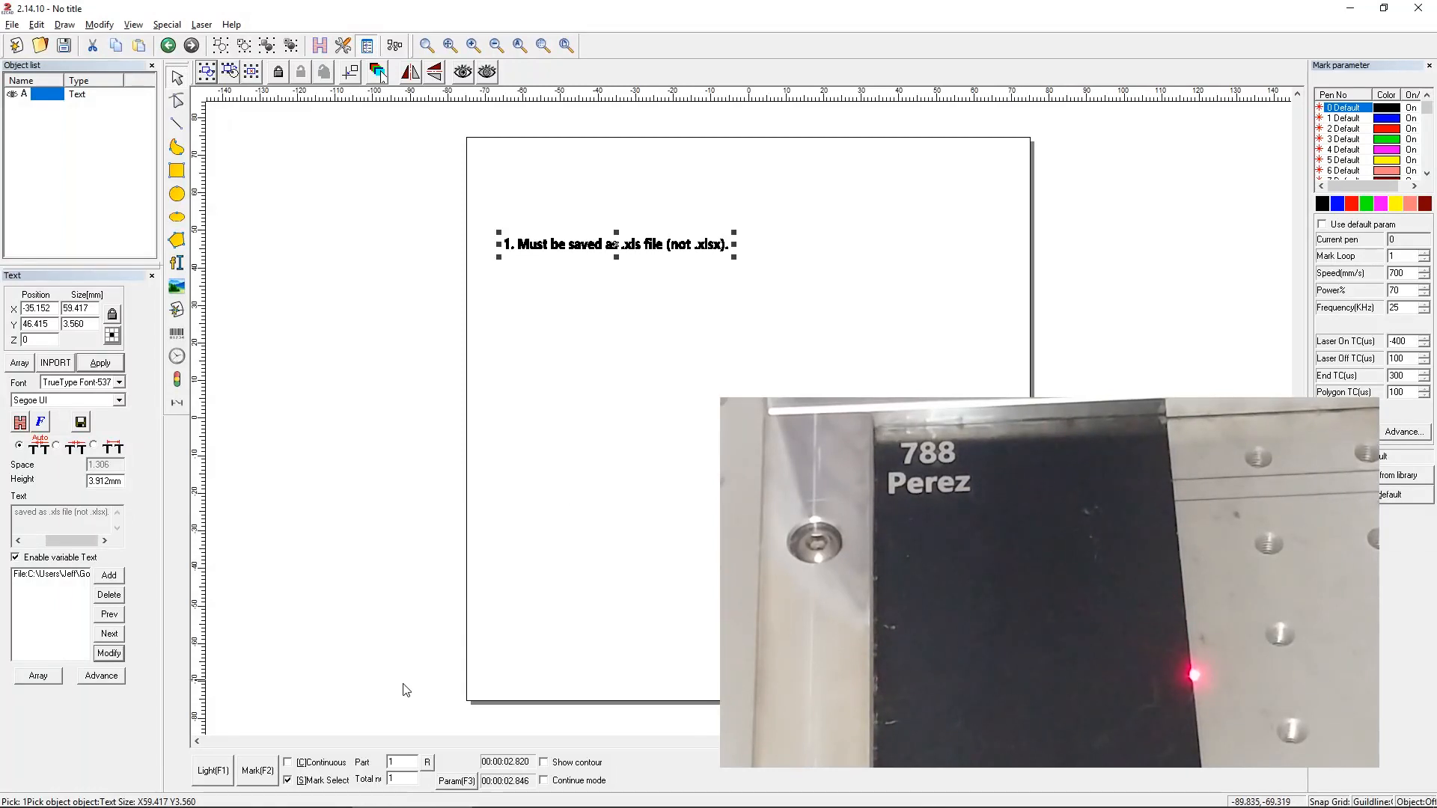
pyautogui.click(262, 770)
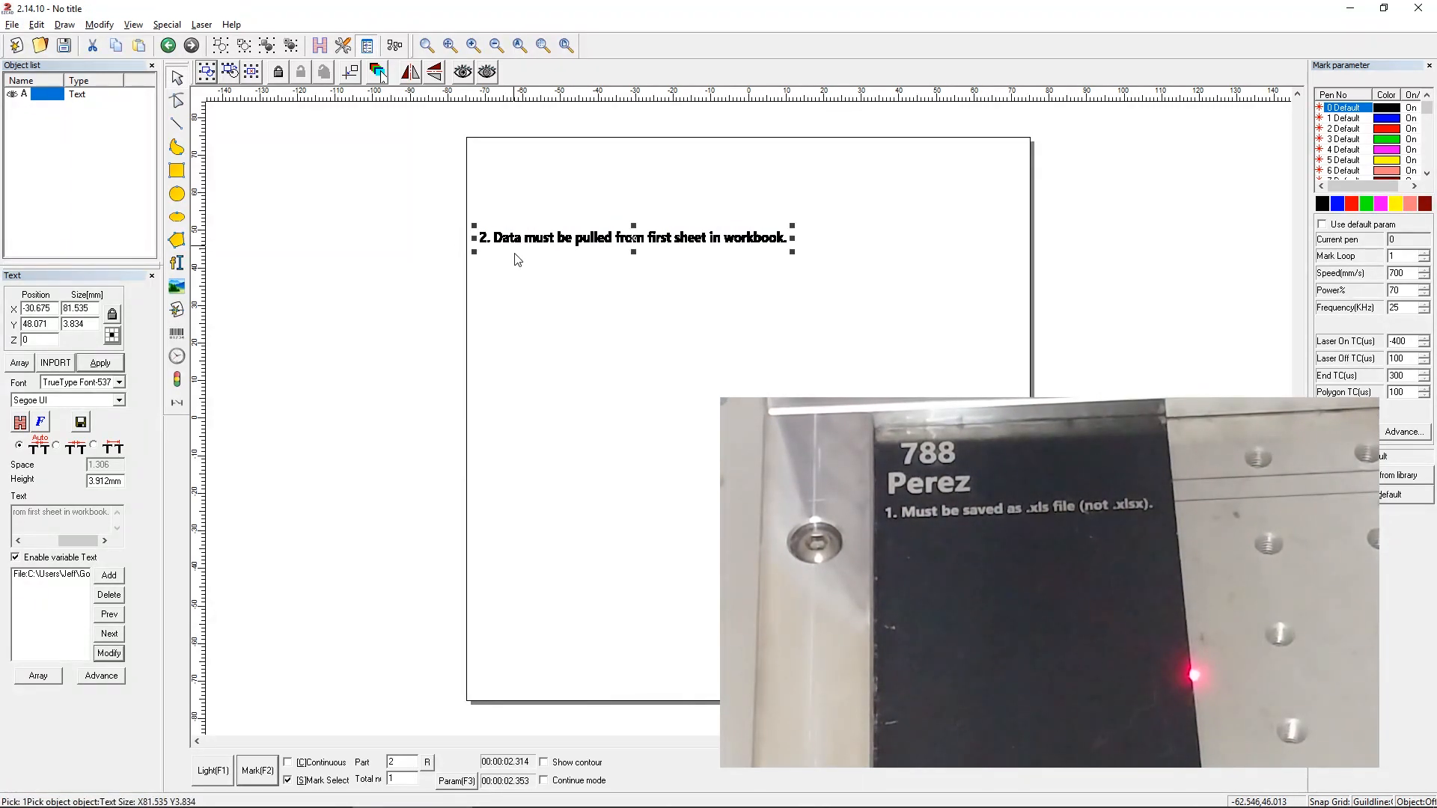
pyautogui.click(596, 412)
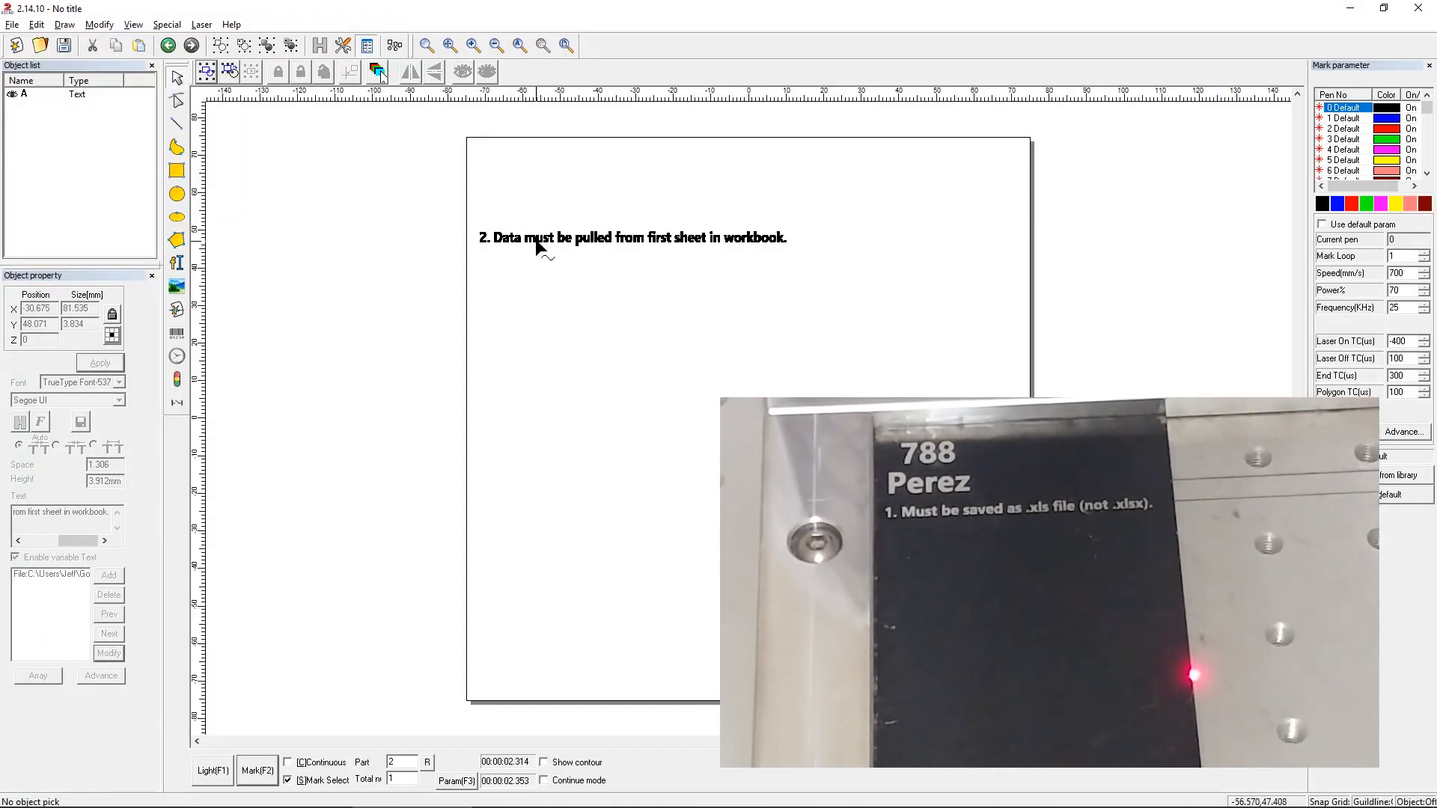
pyautogui.click(538, 237)
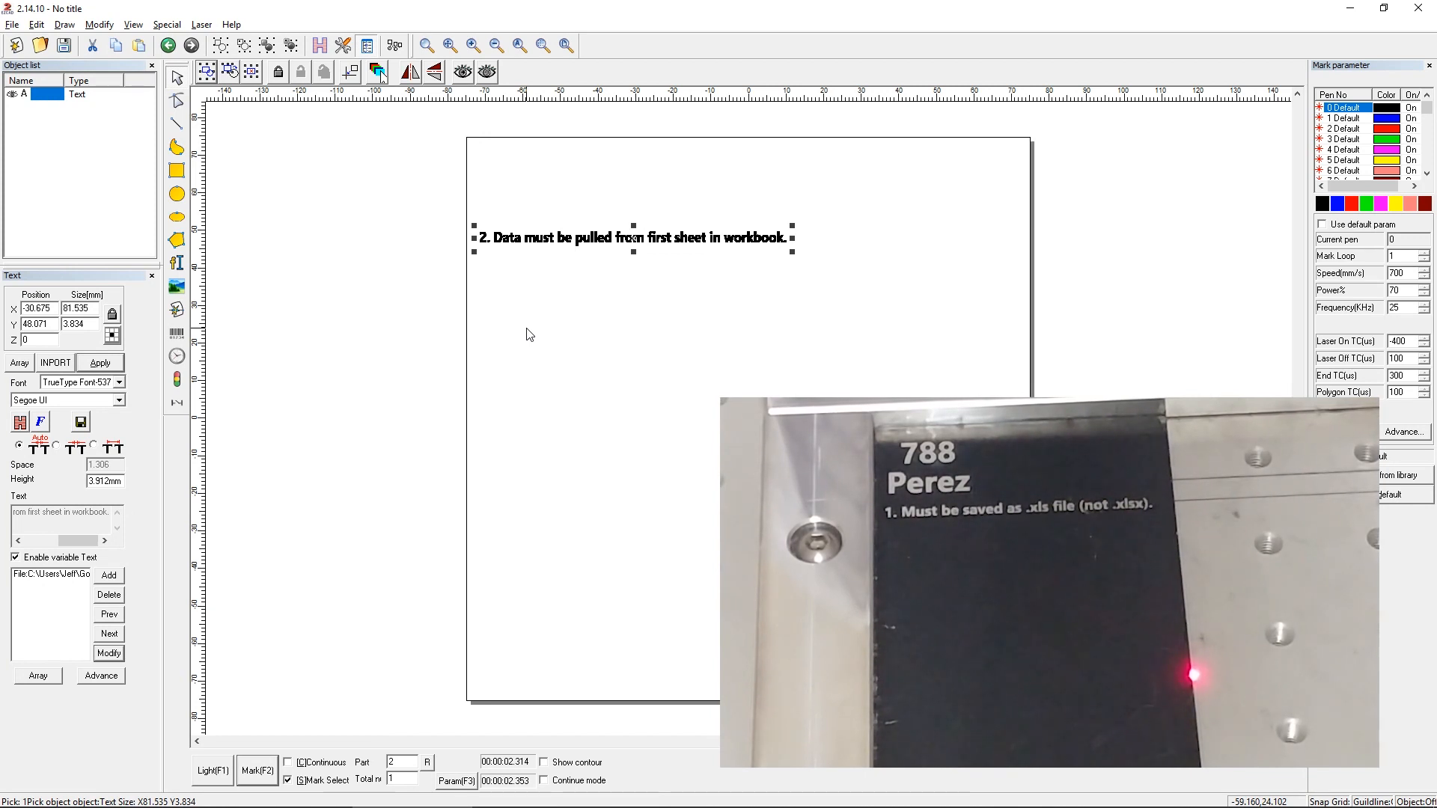